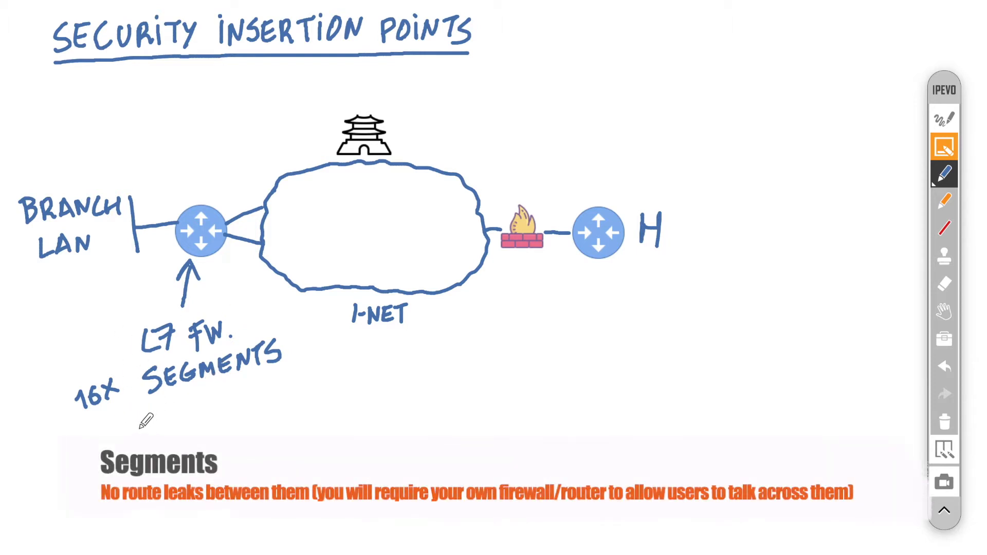
pyautogui.moveTo(151, 433)
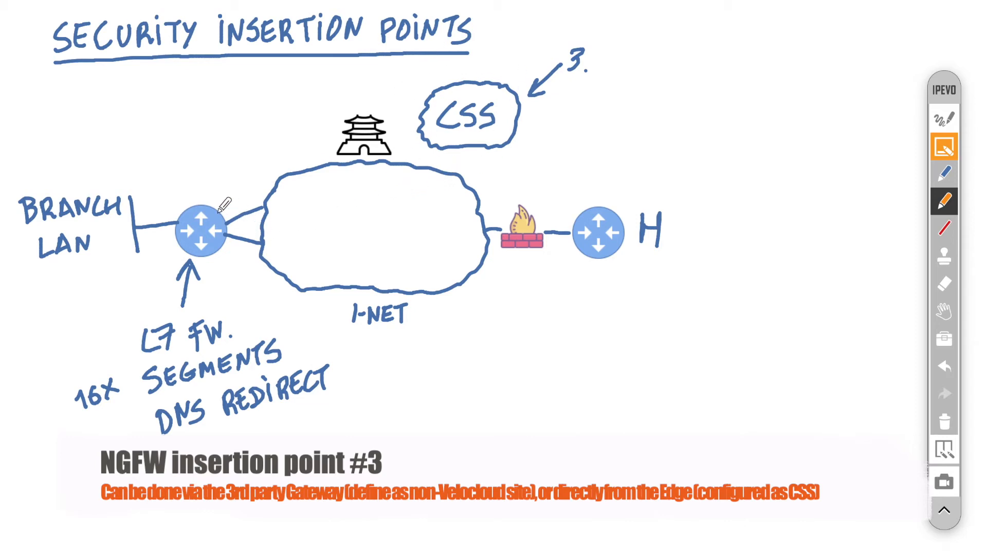
# Step: Switch from the annotated whiteboard to the VMware SD-WAN Datasheet PDF
pyautogui.click(943, 174)
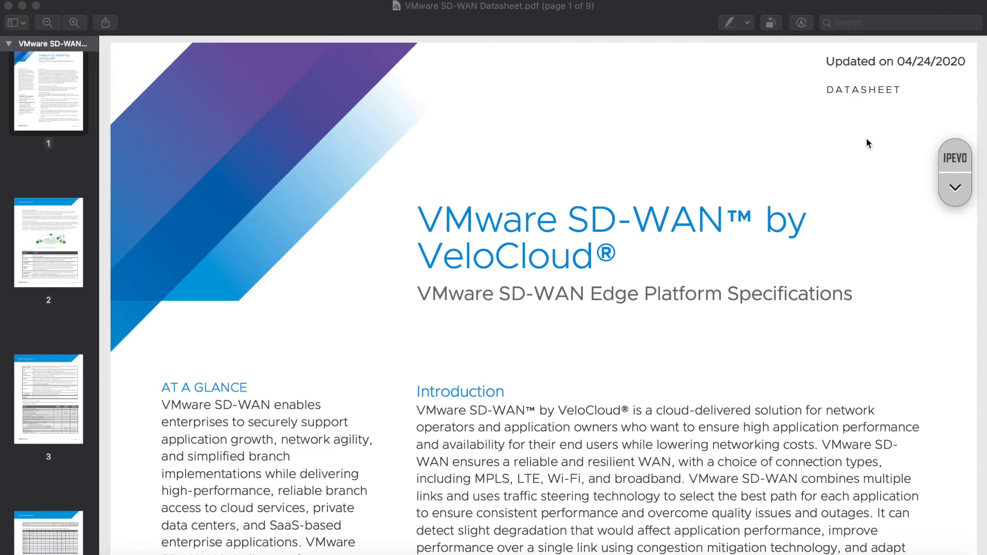
pyautogui.moveTo(710, 200)
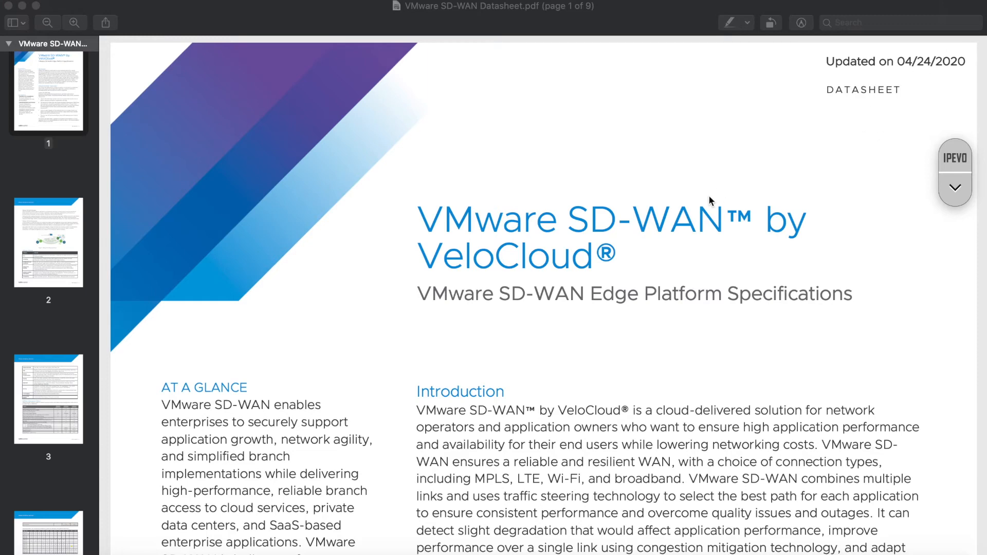
pyautogui.moveTo(45, 400)
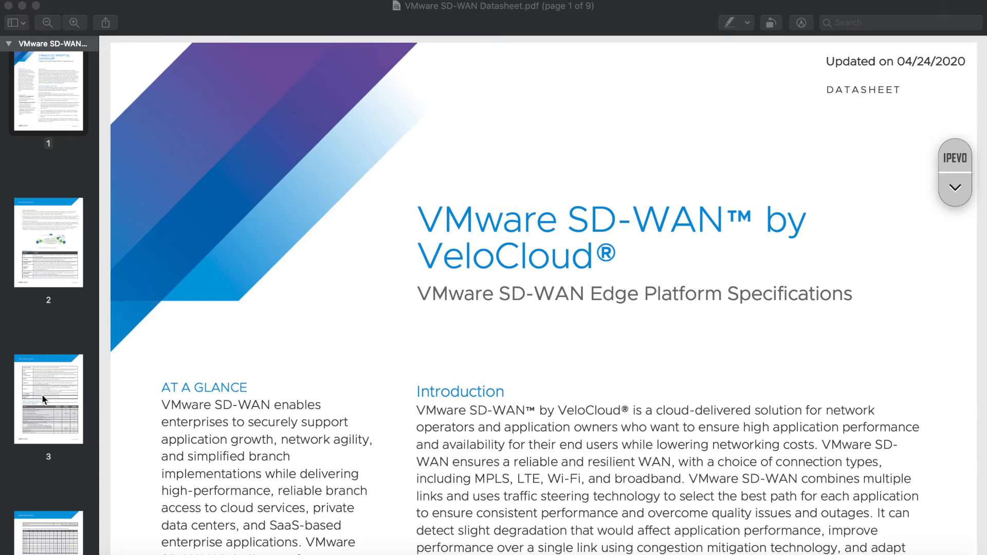
# Step: Scroll to page 6, Physical Edge Specifications (2/2), with the FW VNF throughput note
pyautogui.scroll(-3)
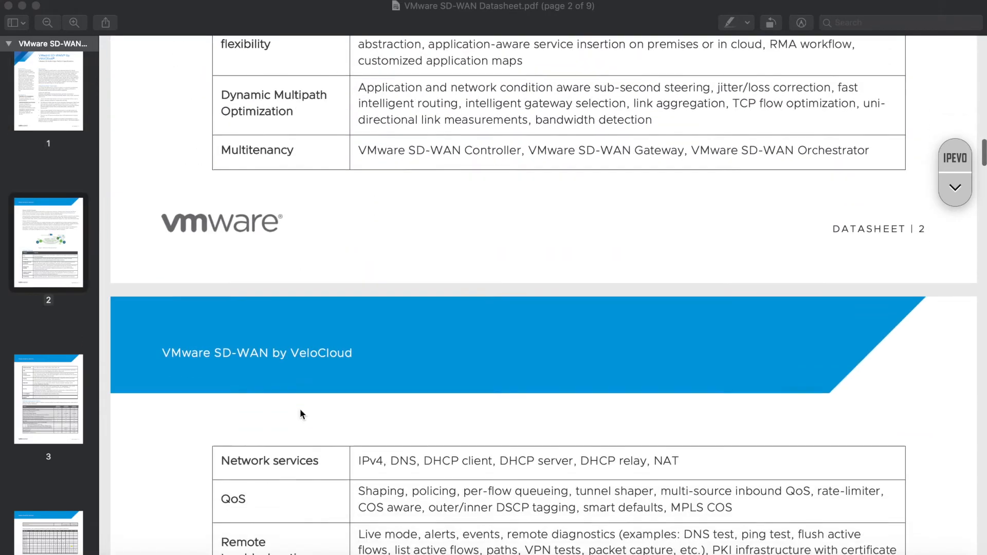
pyautogui.scroll(-3)
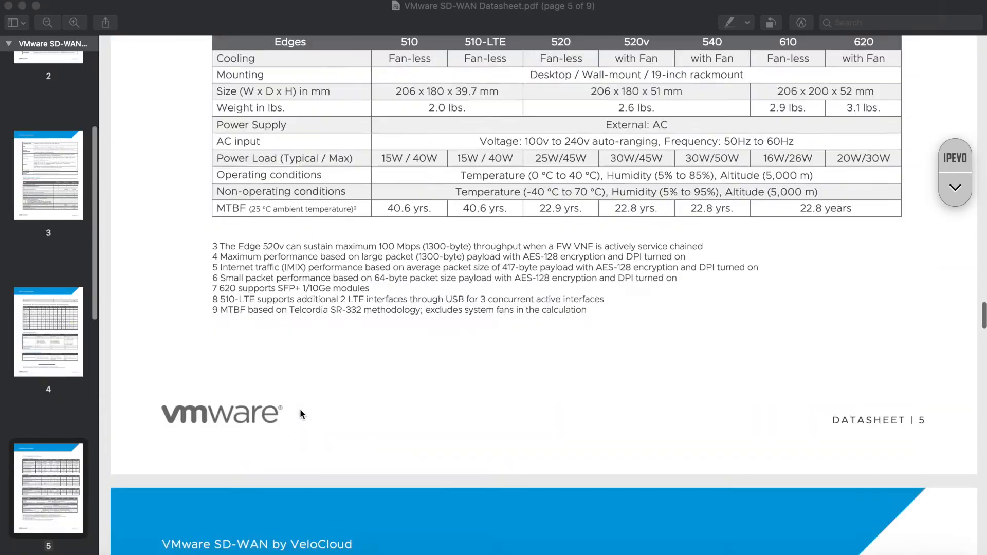
pyautogui.scroll(-3)
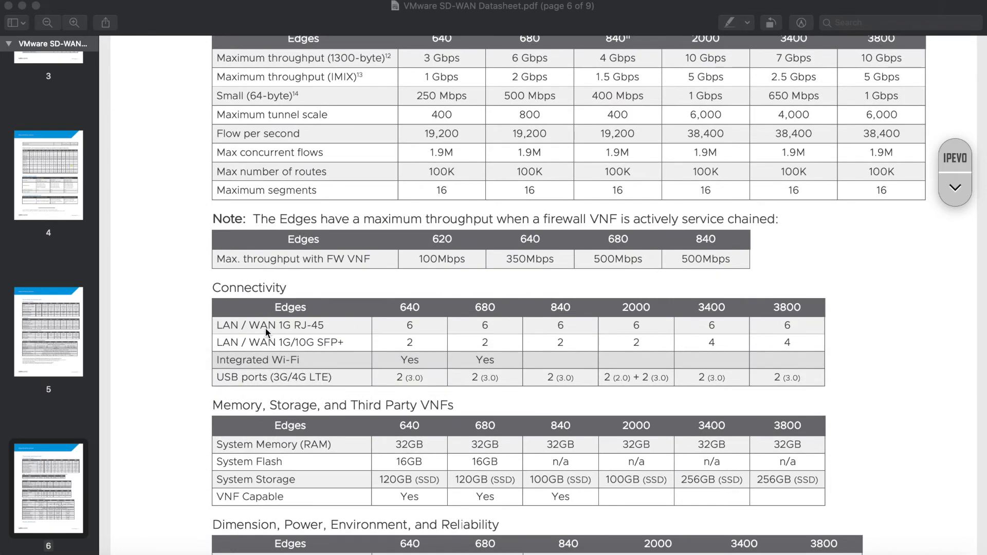
pyautogui.moveTo(679, 234)
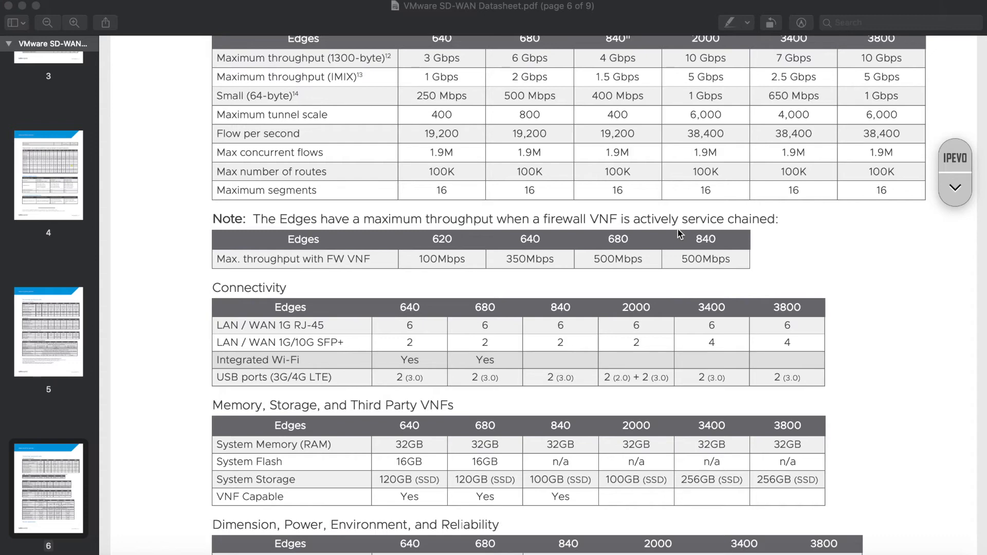
pyautogui.moveTo(418, 245)
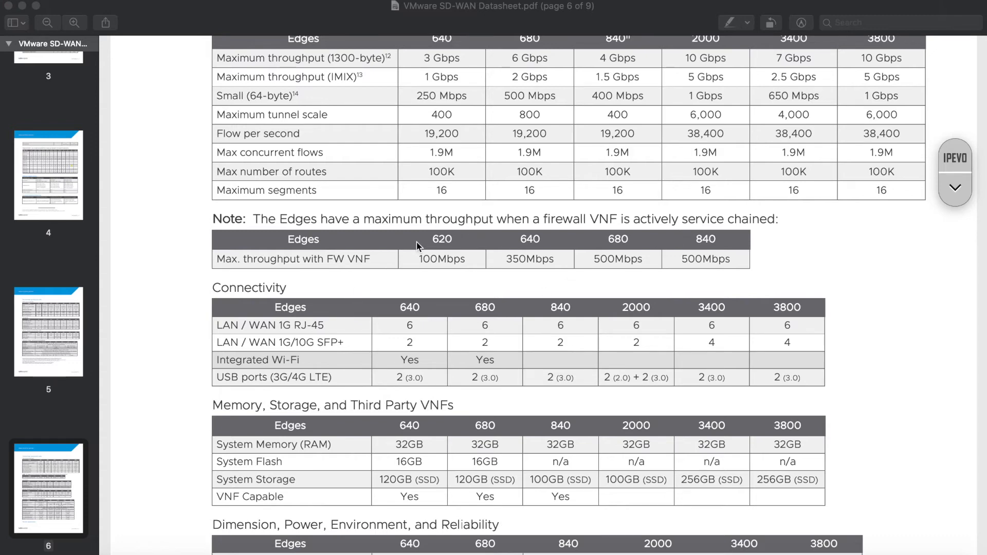
pyautogui.moveTo(619, 265)
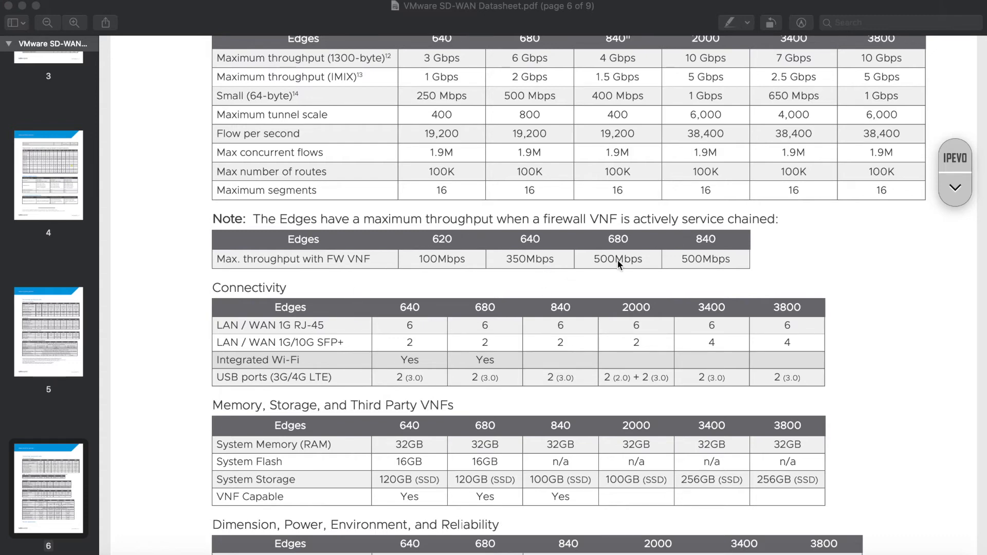
pyautogui.moveTo(708, 255)
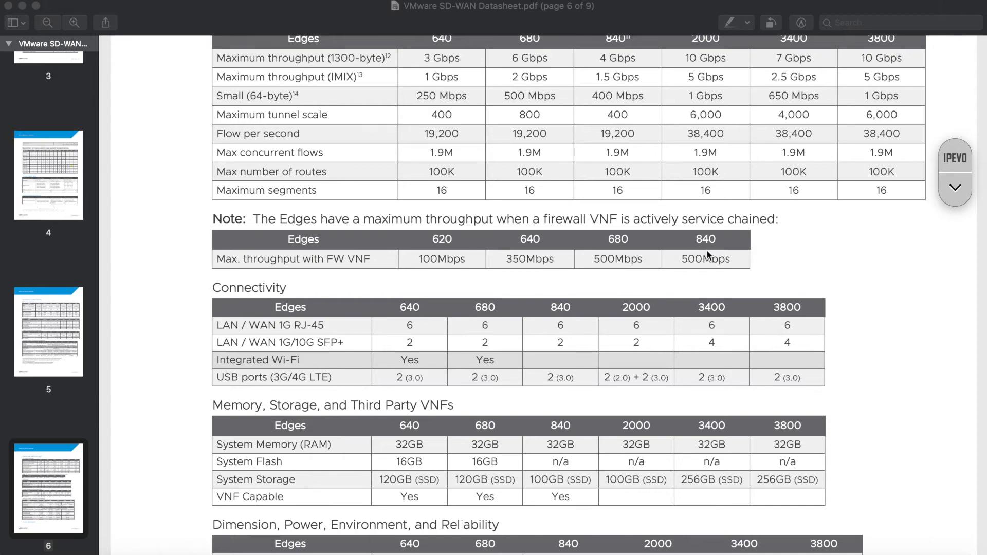
pyautogui.moveTo(711, 253)
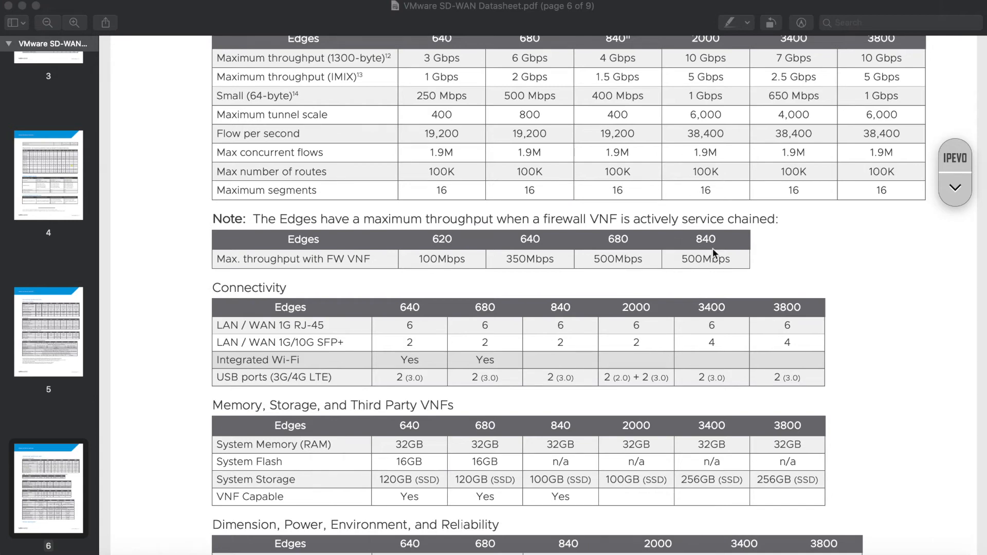
pyautogui.scroll(3)
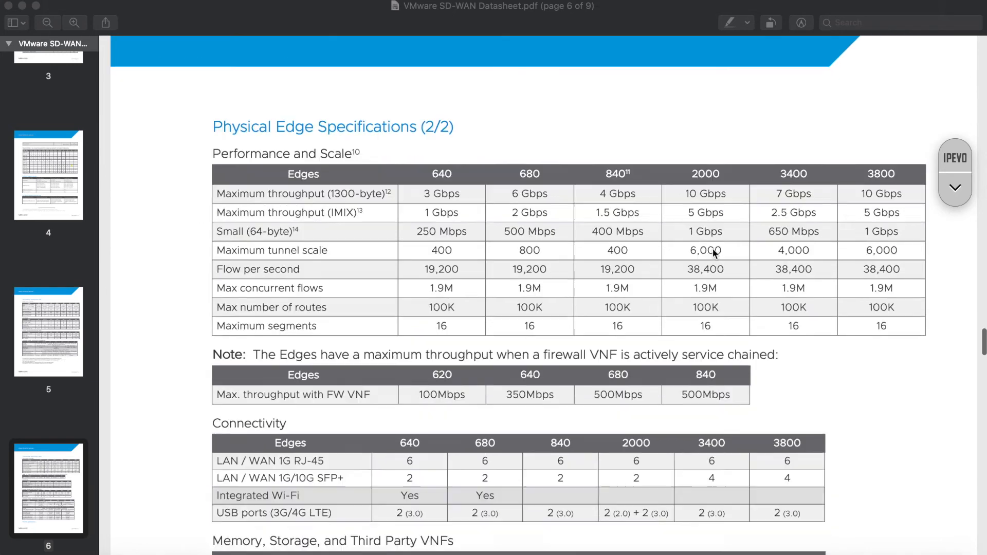
pyautogui.scroll(-3)
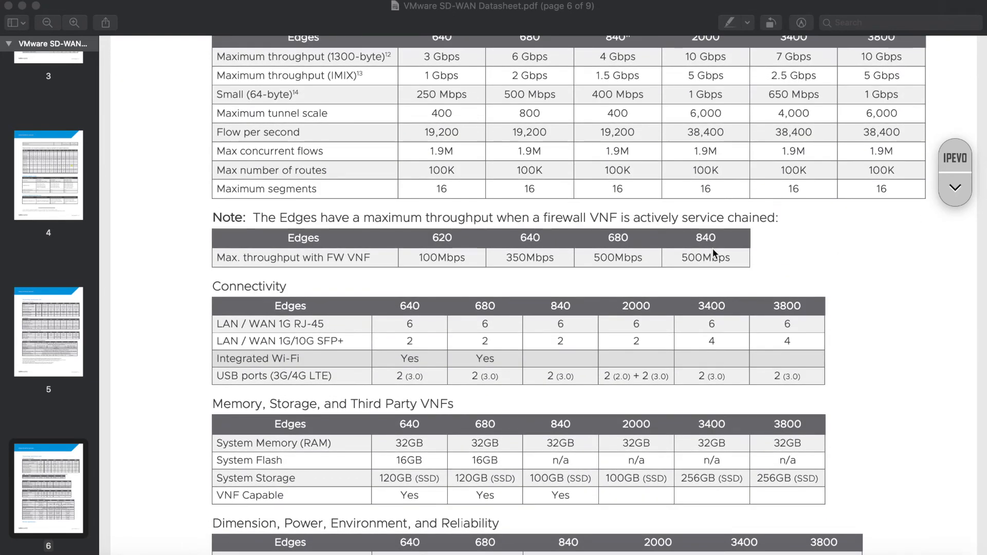
pyautogui.moveTo(442, 258)
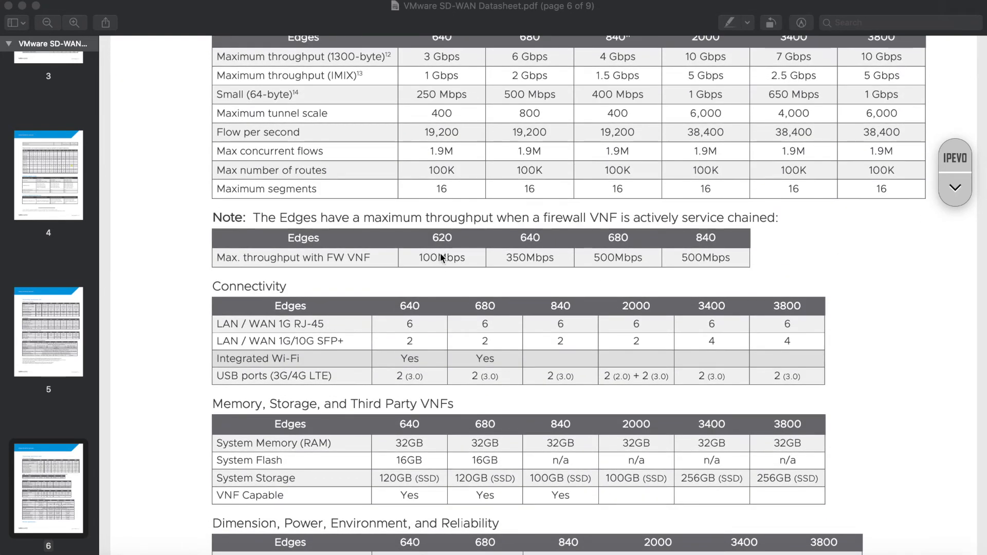
pyautogui.moveTo(475, 257)
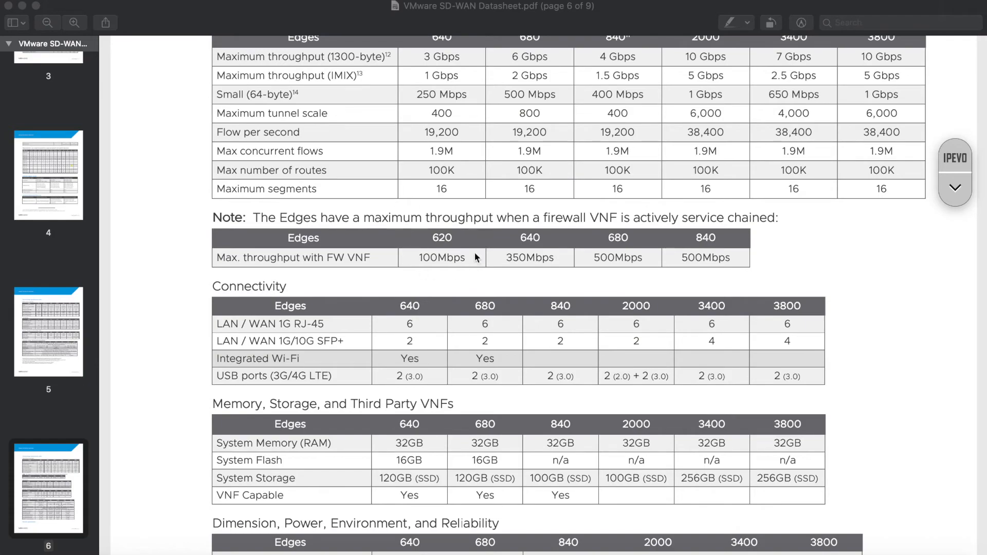
pyautogui.moveTo(414, 267)
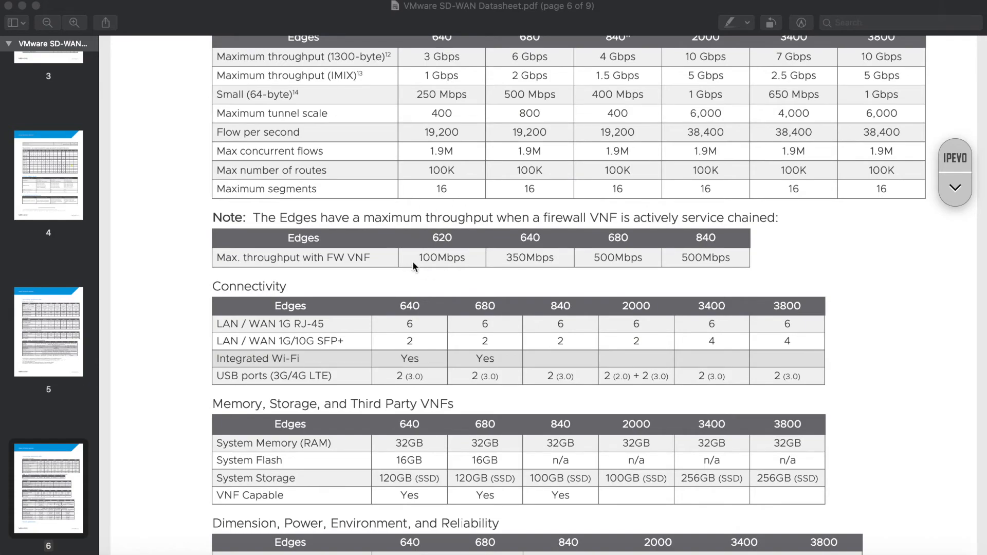
# Step: Scroll to page 5's footnote 3 on the Edge 520v reaching 100 Mbps with a chained FW VNF
pyautogui.scroll(3)
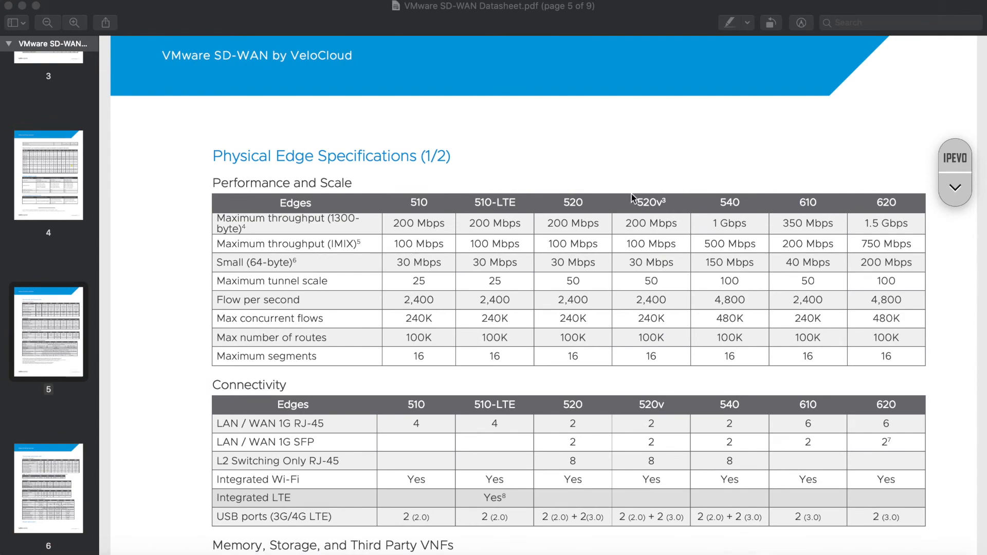
pyautogui.moveTo(661, 224)
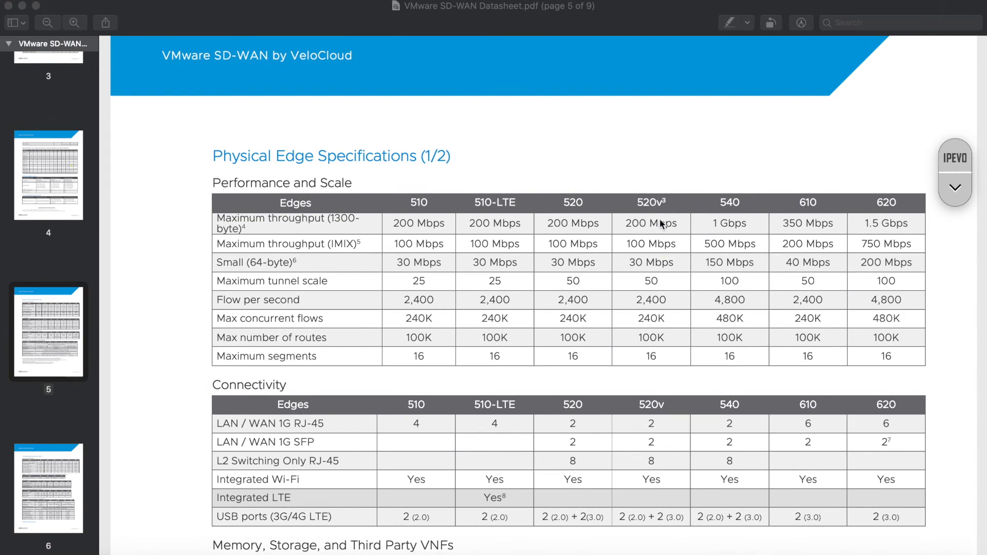
pyautogui.scroll(-3)
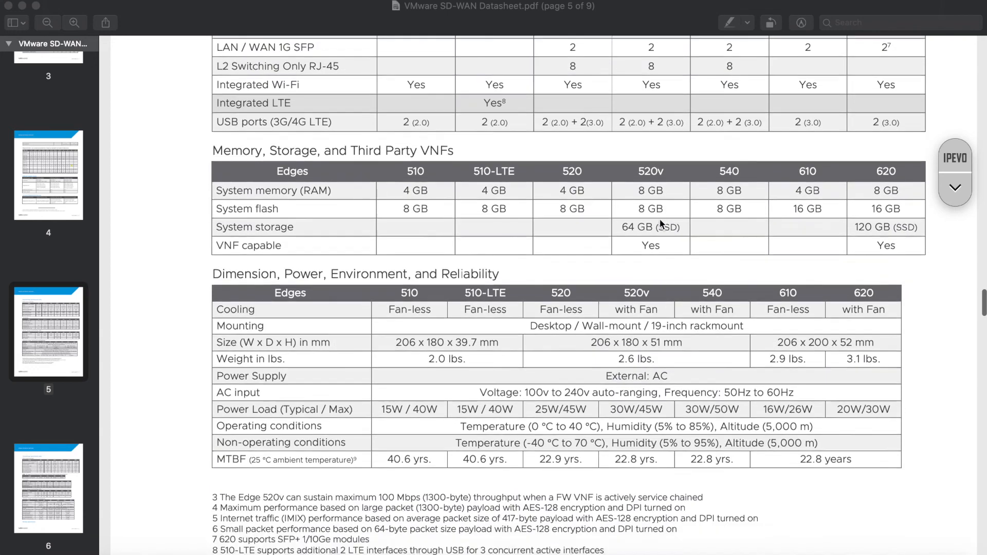
pyautogui.scroll(-3)
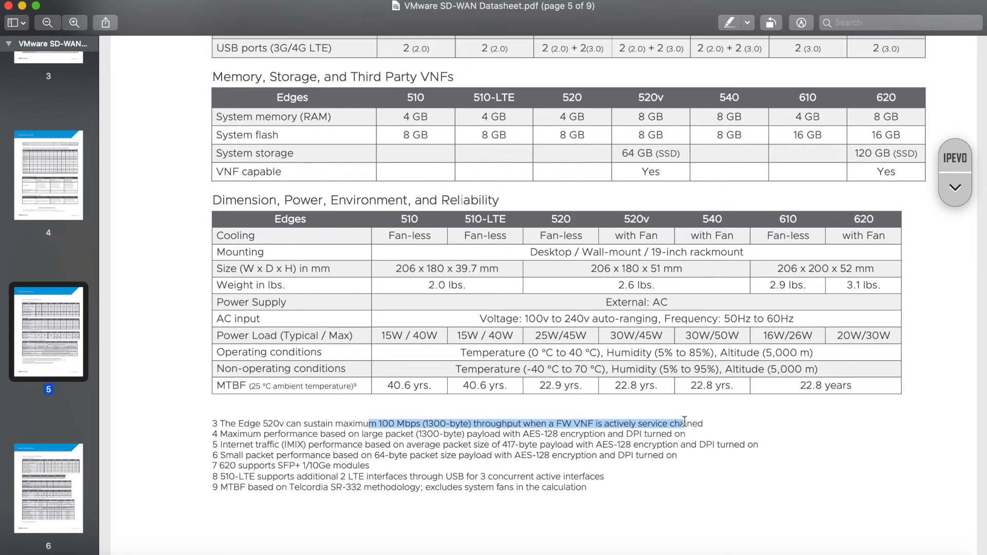
pyautogui.scroll(-3)
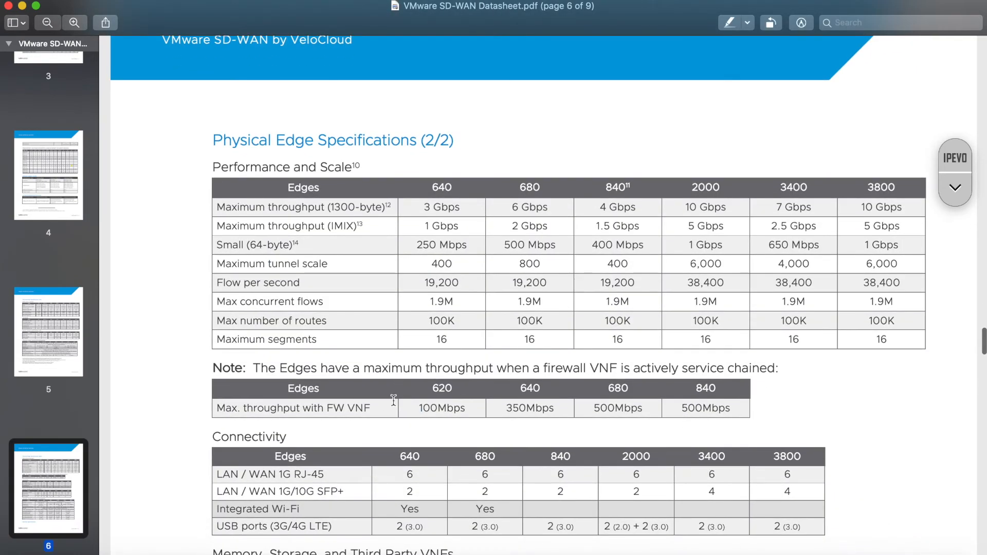
pyautogui.scroll(3)
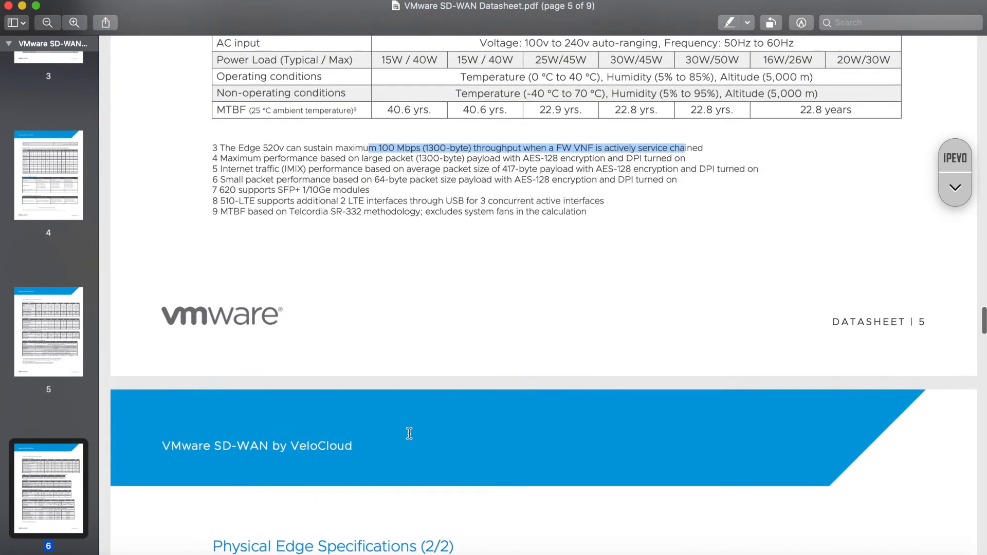
pyautogui.scroll(3)
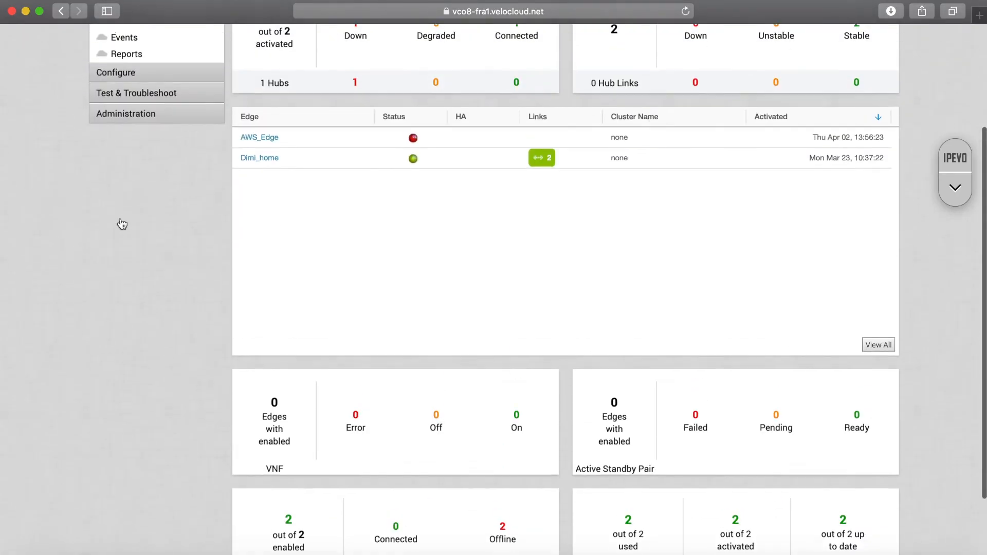
pyautogui.scroll(-3)
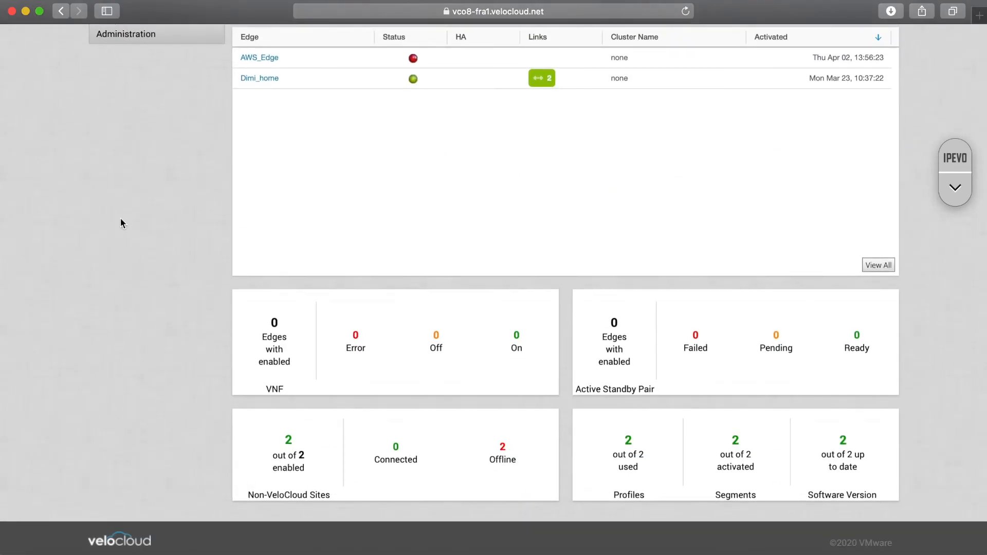
pyautogui.moveTo(90, 389)
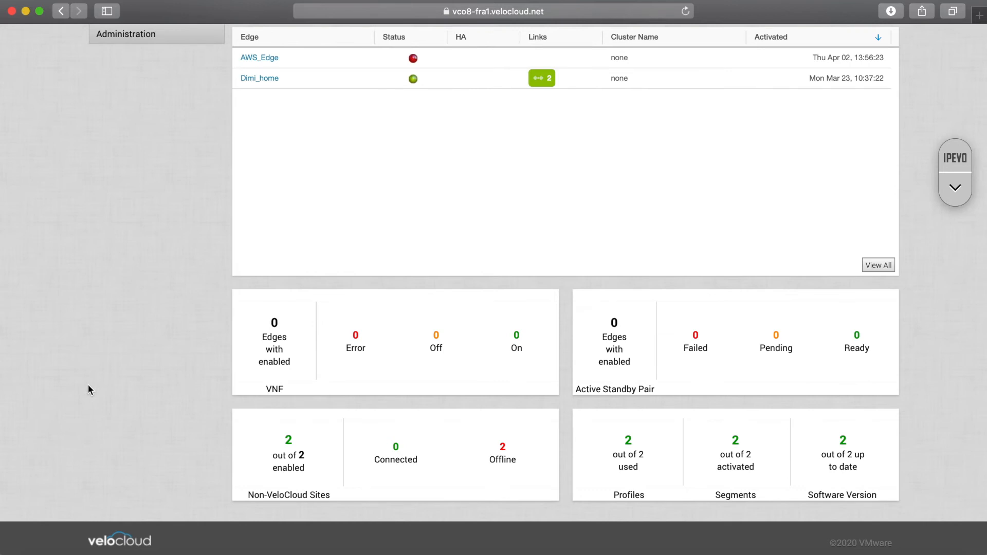
pyautogui.moveTo(199, 391)
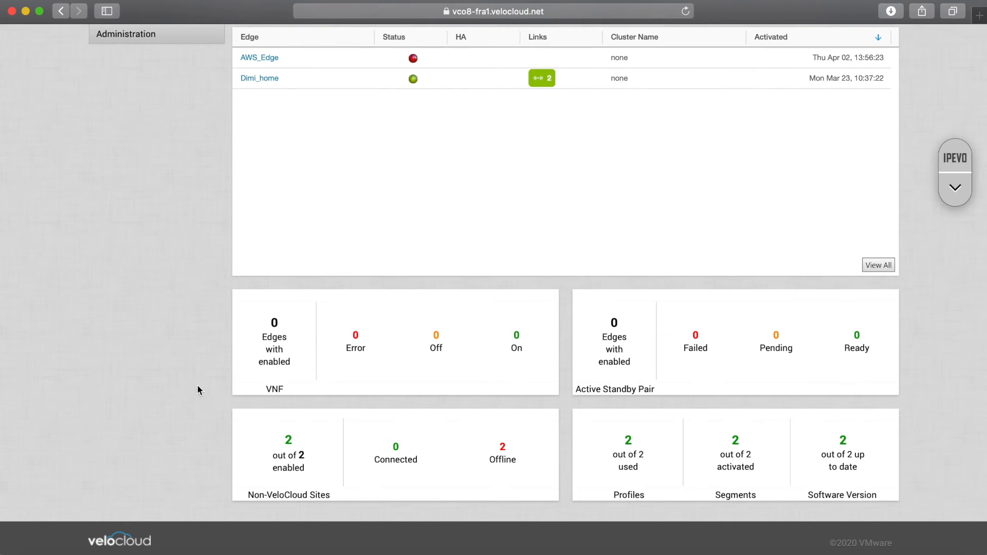
pyautogui.moveTo(185, 451)
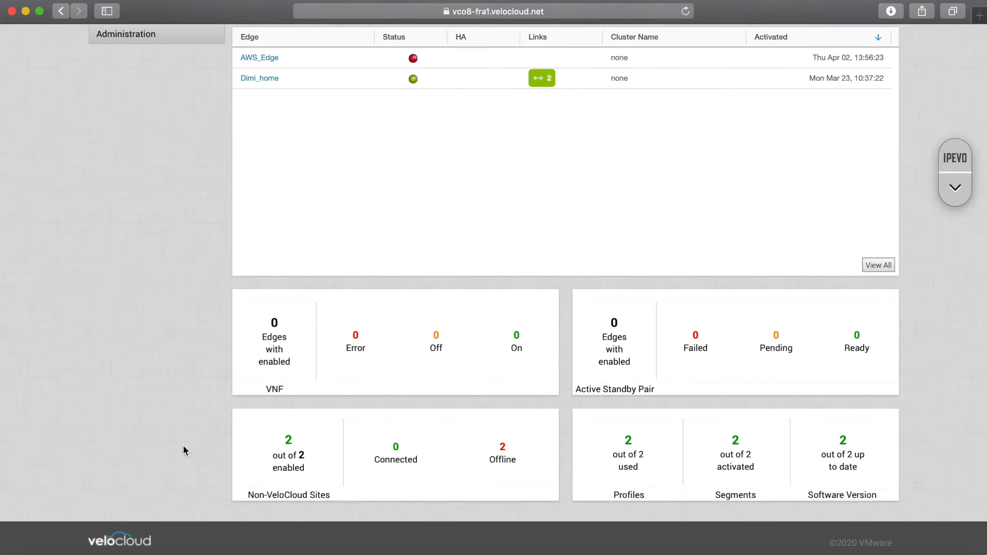
pyautogui.moveTo(299, 373)
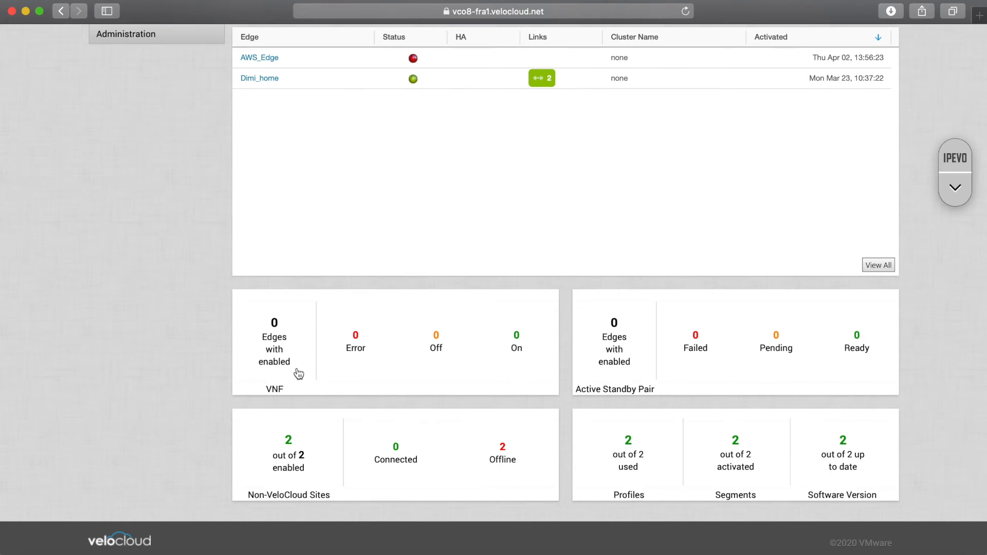
pyautogui.moveTo(194, 408)
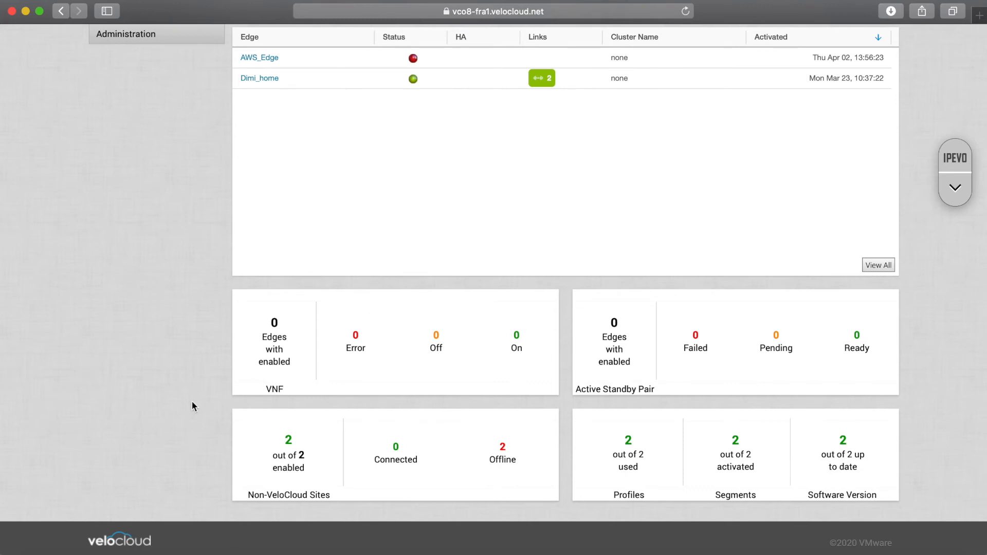
pyautogui.moveTo(326, 433)
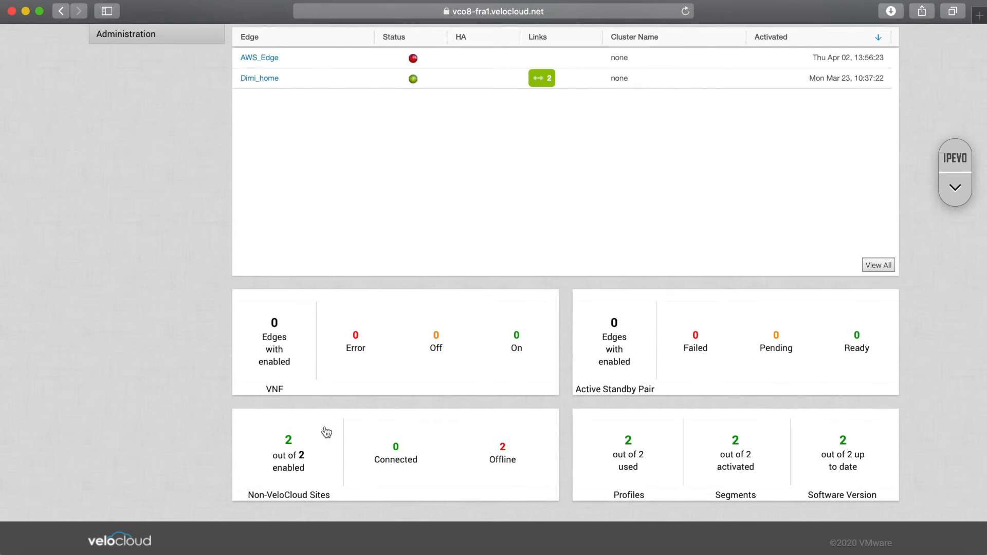
pyautogui.moveTo(197, 432)
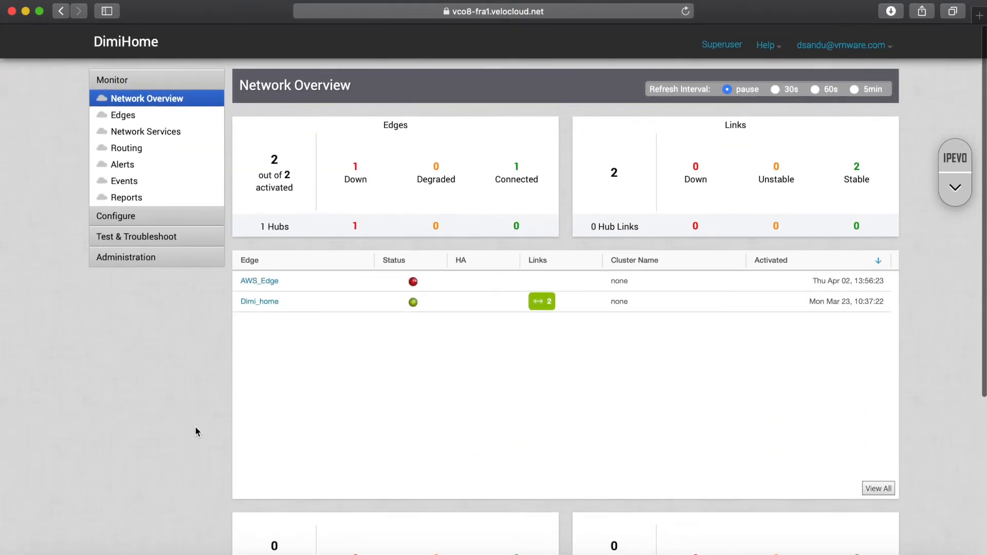
pyautogui.moveTo(151, 220)
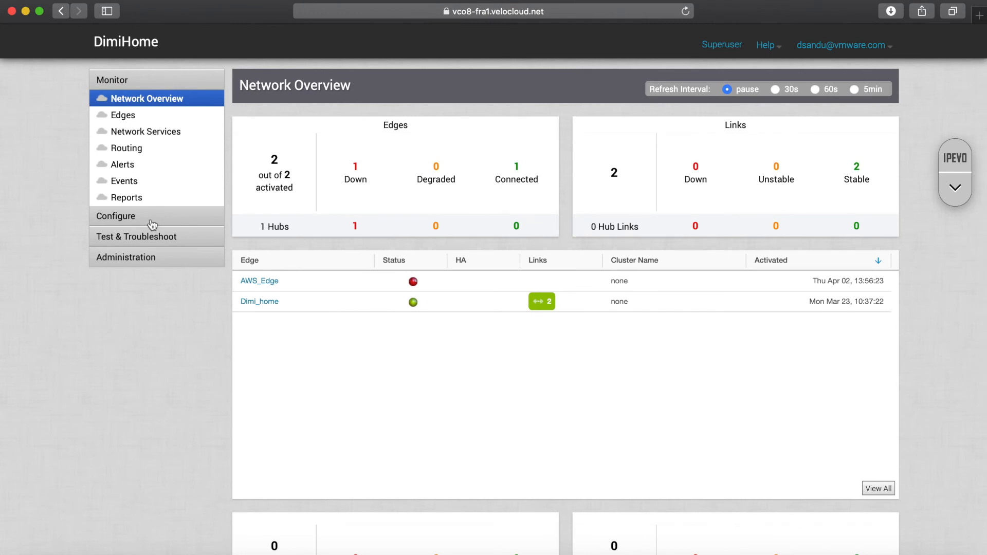
# Step: Via Configure > Profiles, open Home_profile's Firewall settings and turn Stateful Firewall on
pyautogui.click(116, 215)
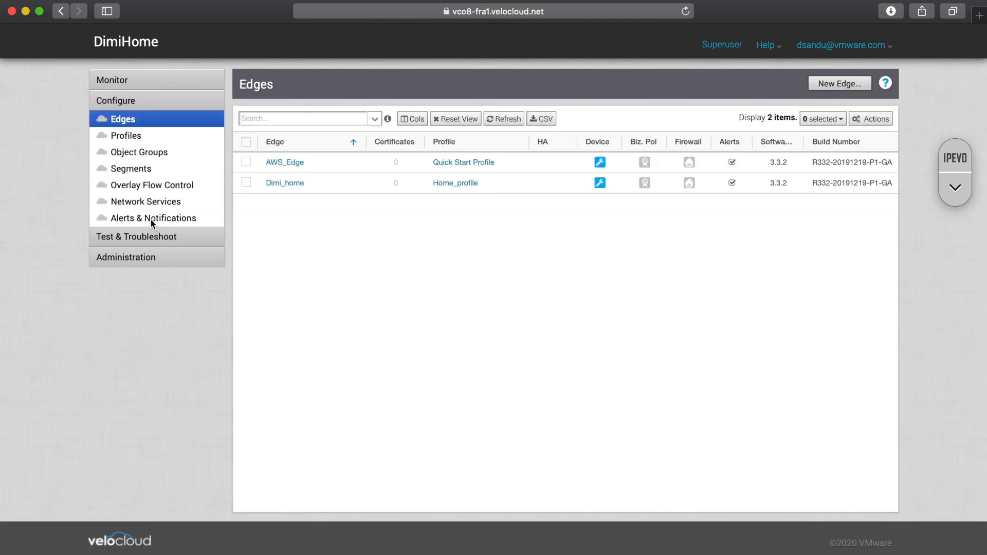
pyautogui.moveTo(137, 134)
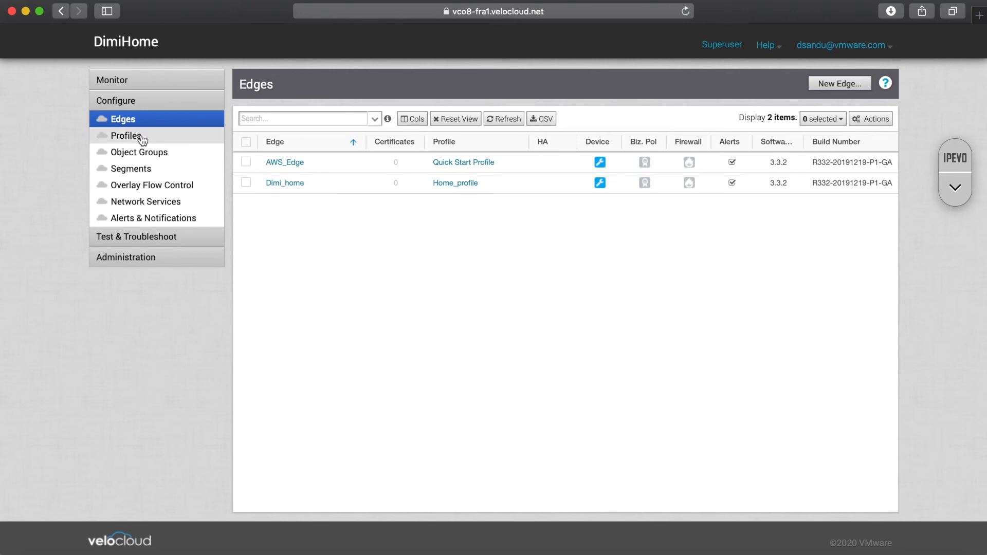
pyautogui.click(126, 136)
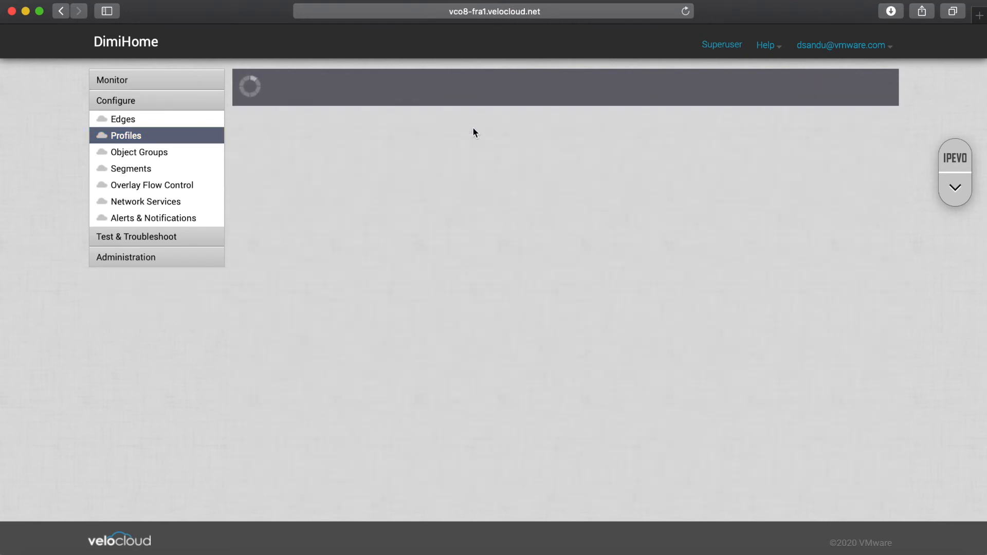
pyautogui.click(489, 122)
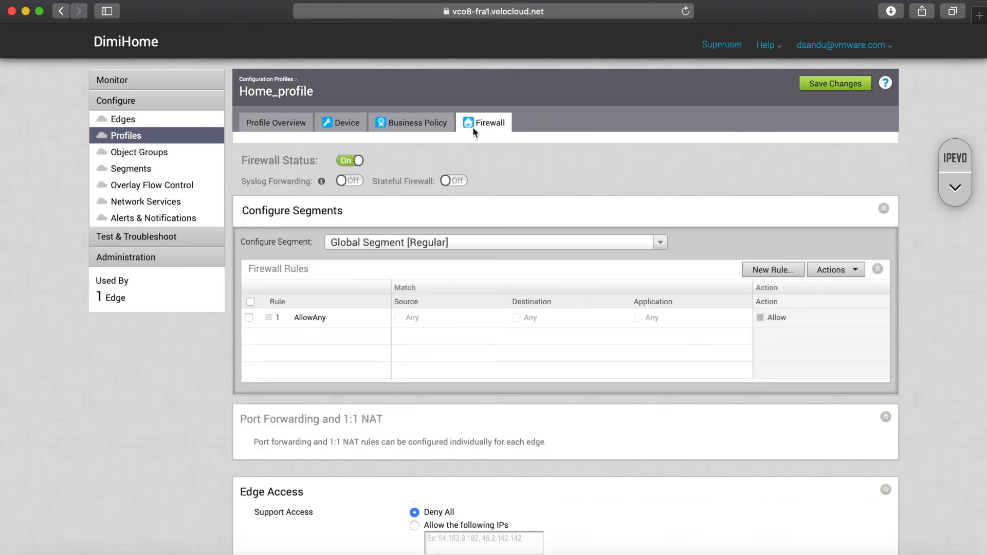
pyautogui.moveTo(494, 209)
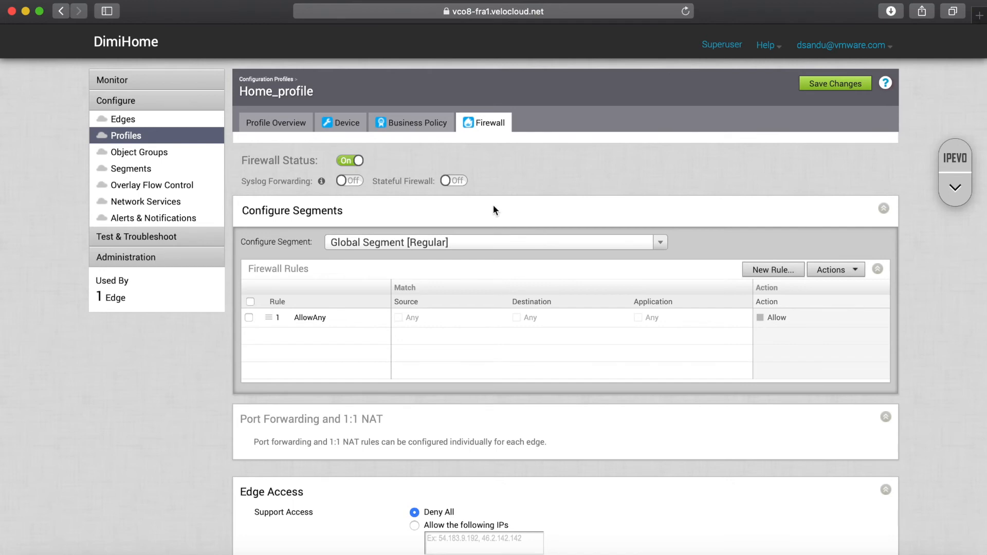
pyautogui.scroll(-3)
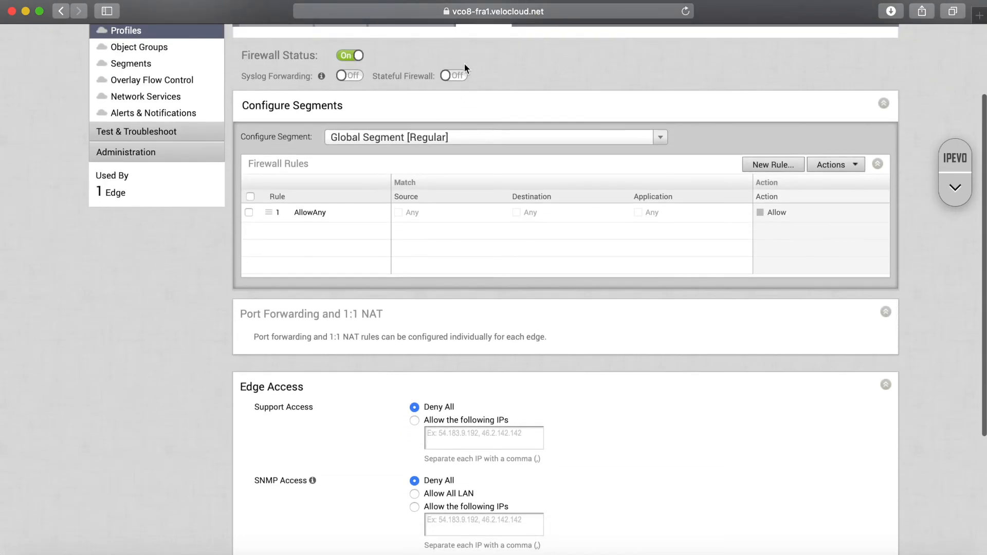
pyautogui.click(452, 75)
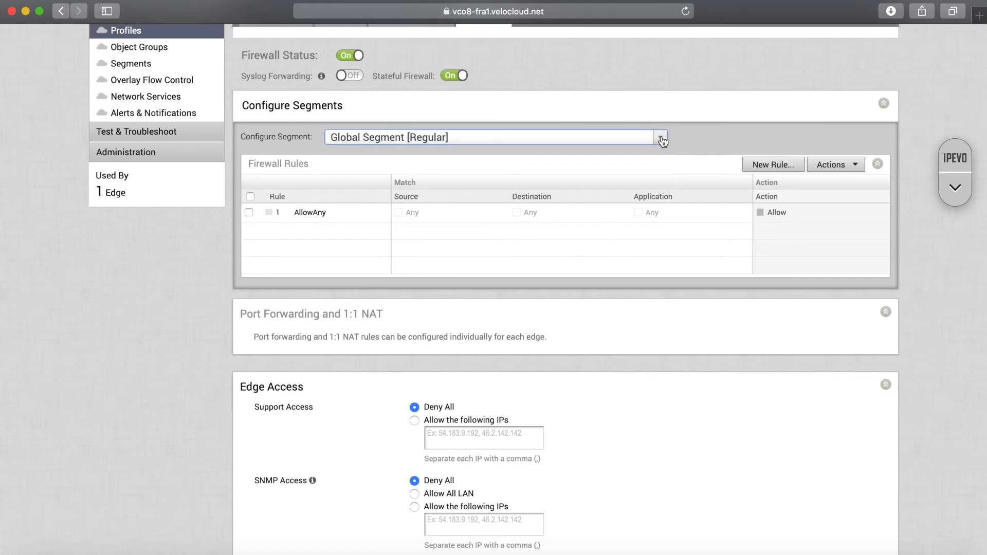
pyautogui.click(772, 165)
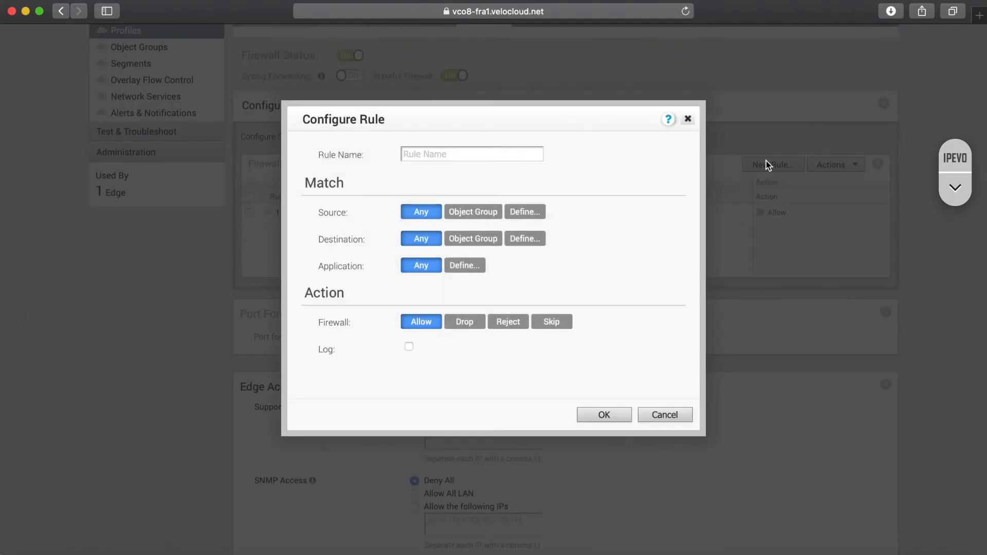
pyautogui.moveTo(512, 234)
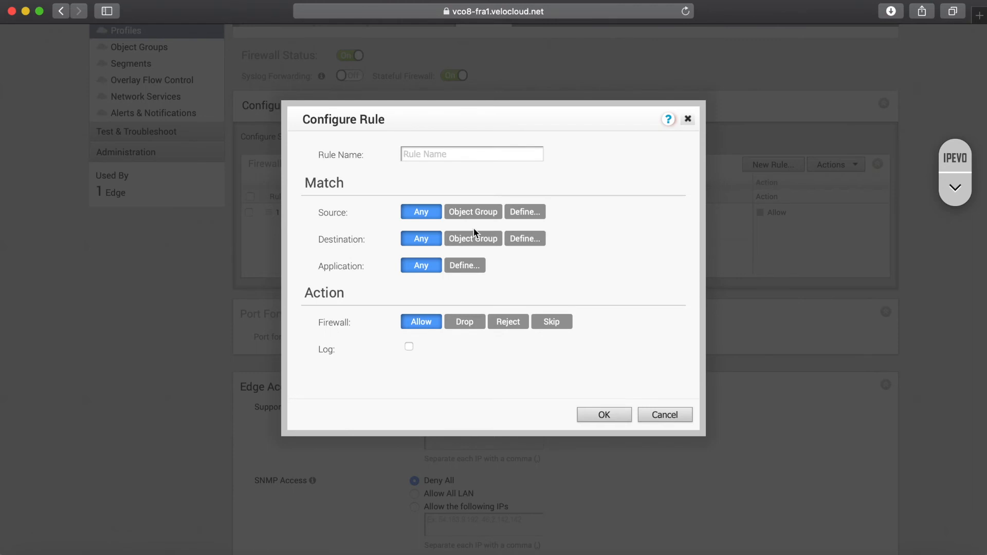
pyautogui.moveTo(453, 282)
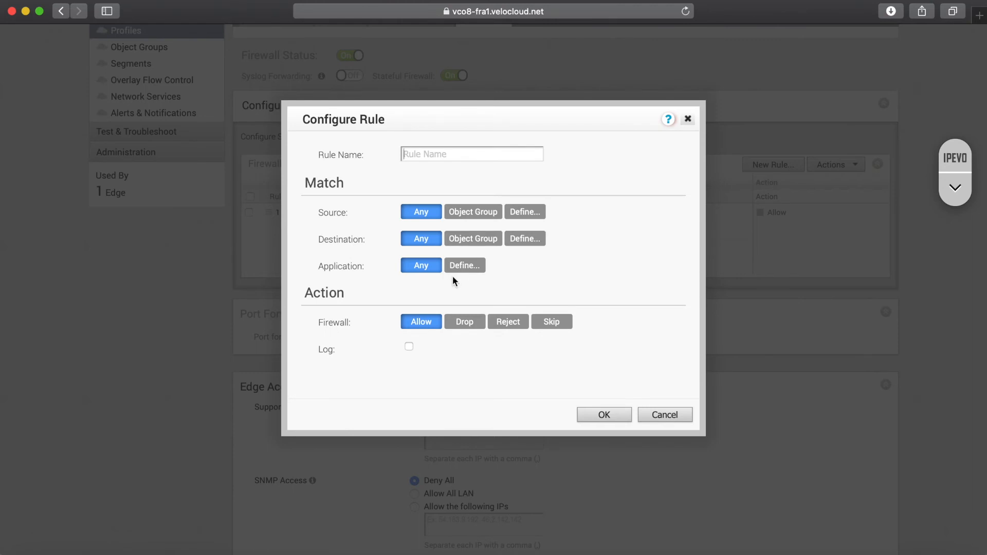
pyautogui.click(463, 265)
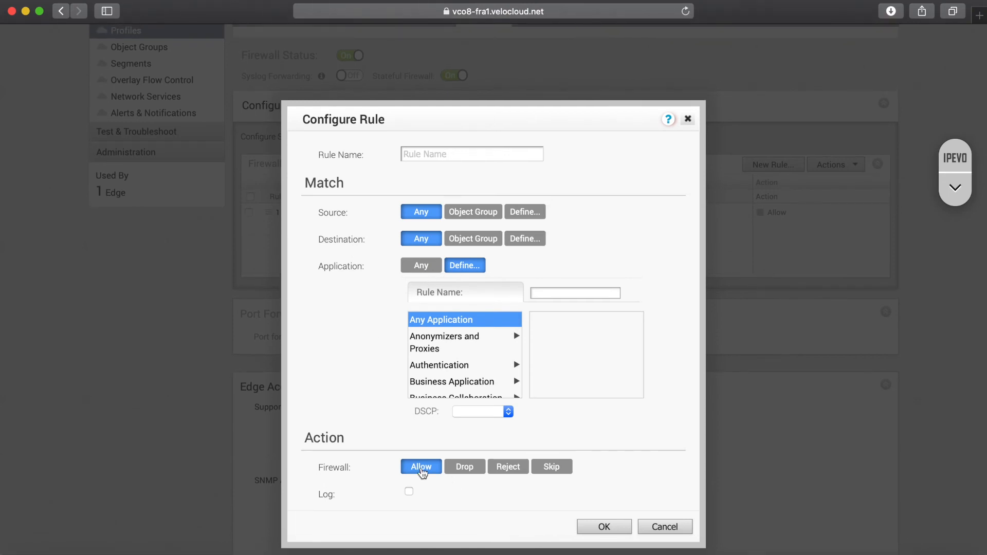
pyautogui.moveTo(456, 482)
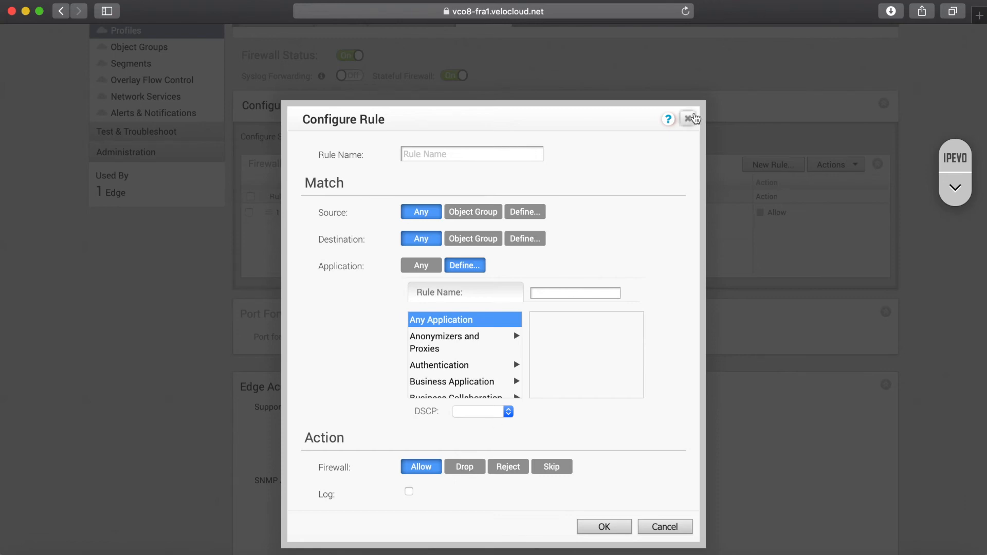
pyautogui.click(688, 119)
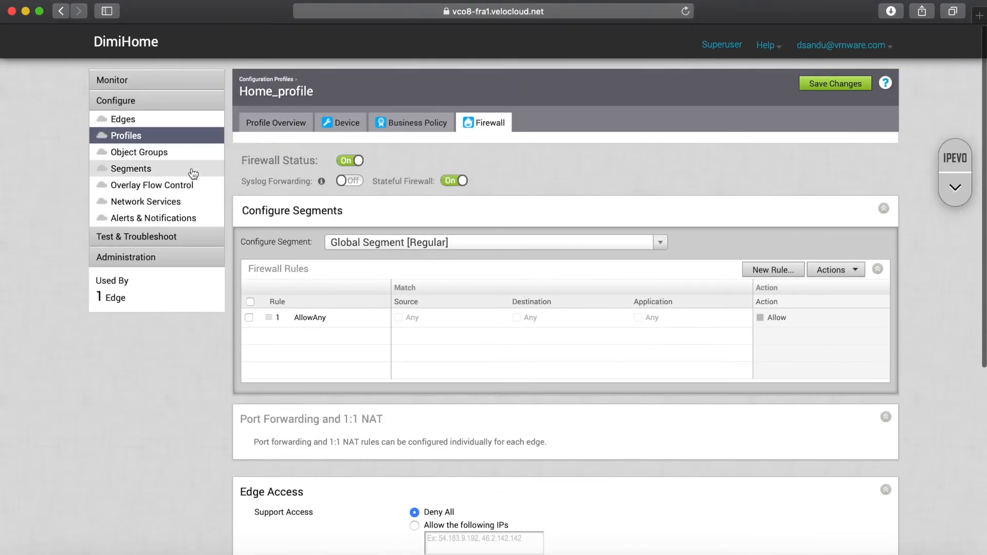
pyautogui.click(130, 168)
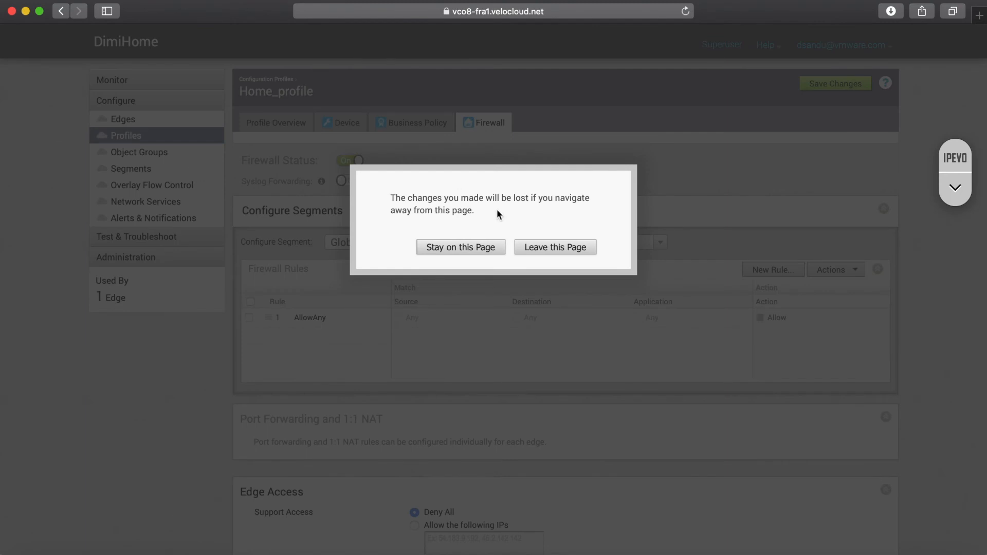
pyautogui.click(555, 246)
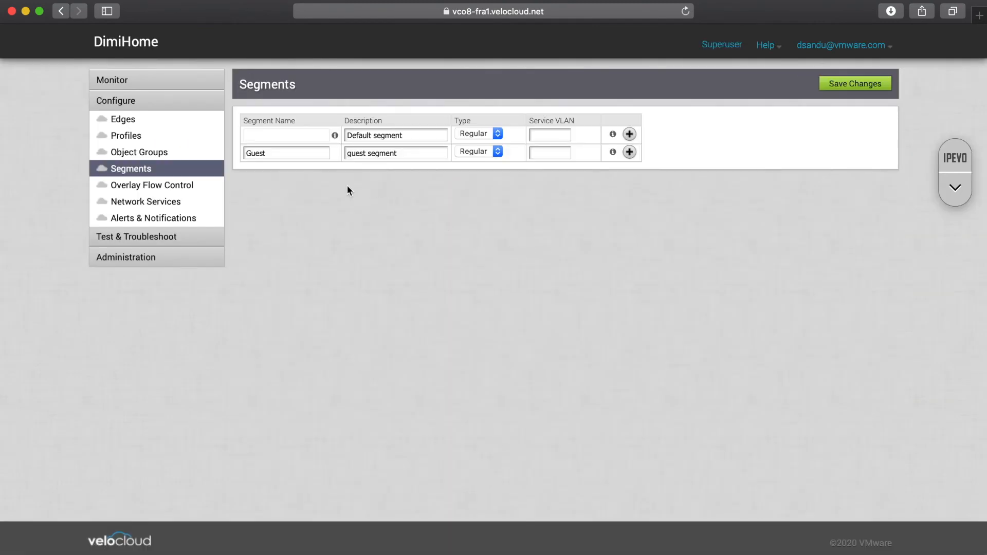
pyautogui.moveTo(661, 159)
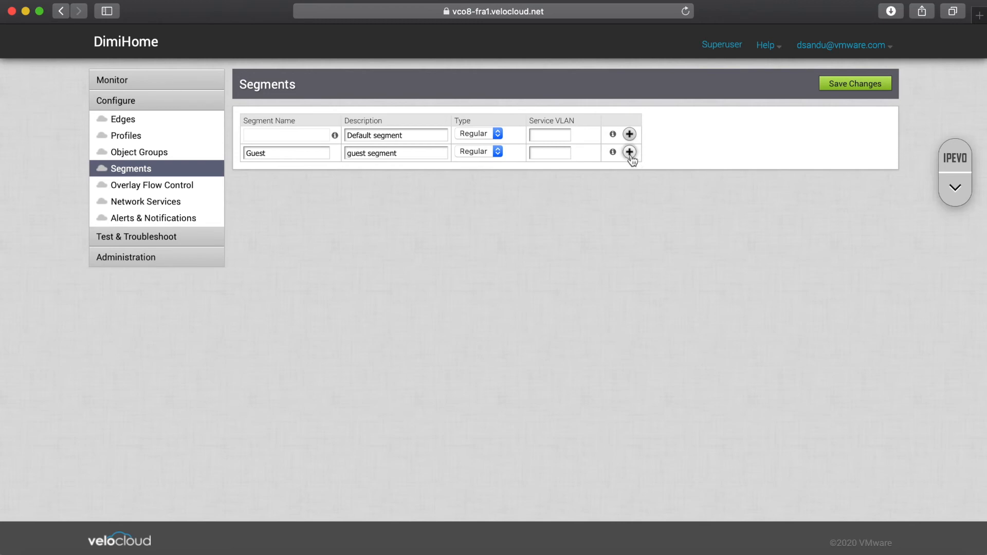
pyautogui.moveTo(554, 119)
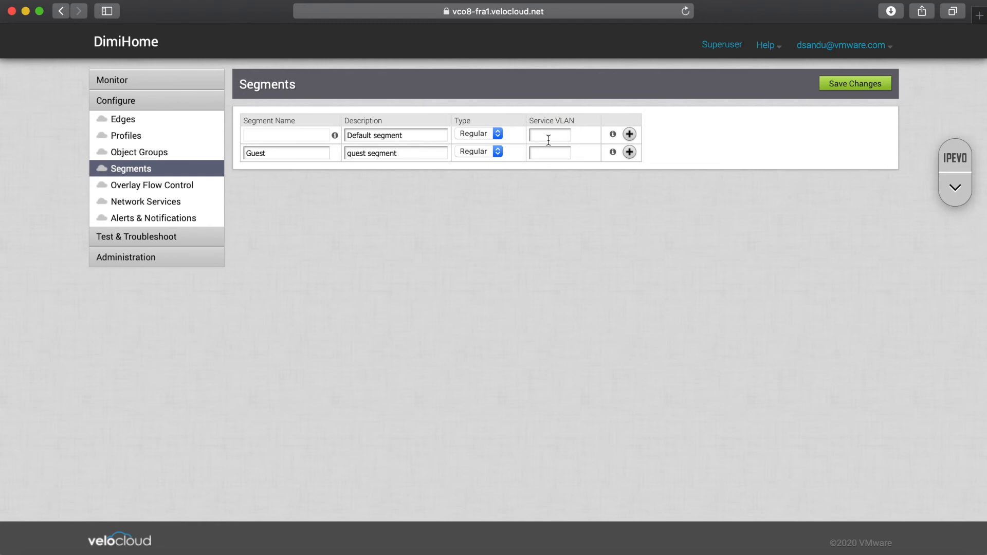
pyautogui.click(549, 135)
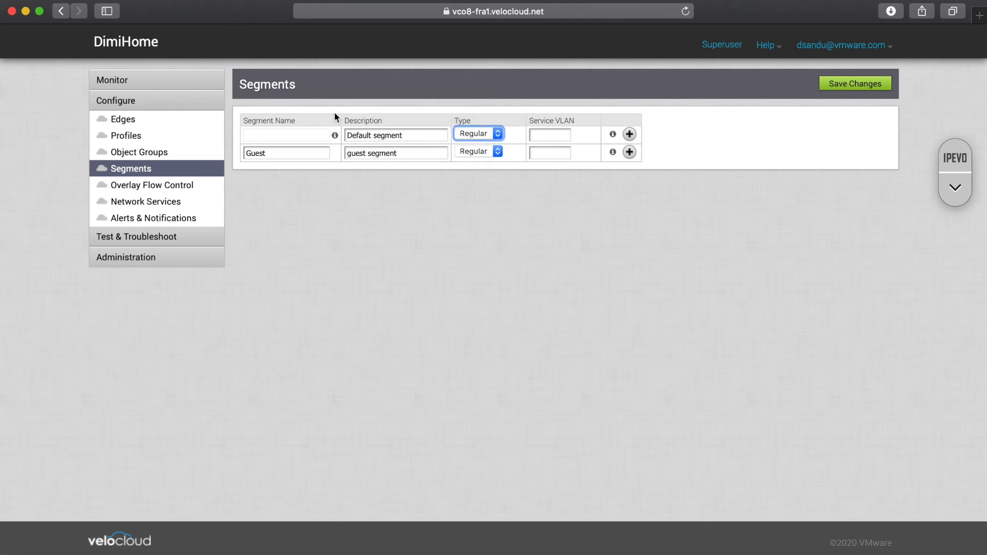
pyautogui.moveTo(196, 141)
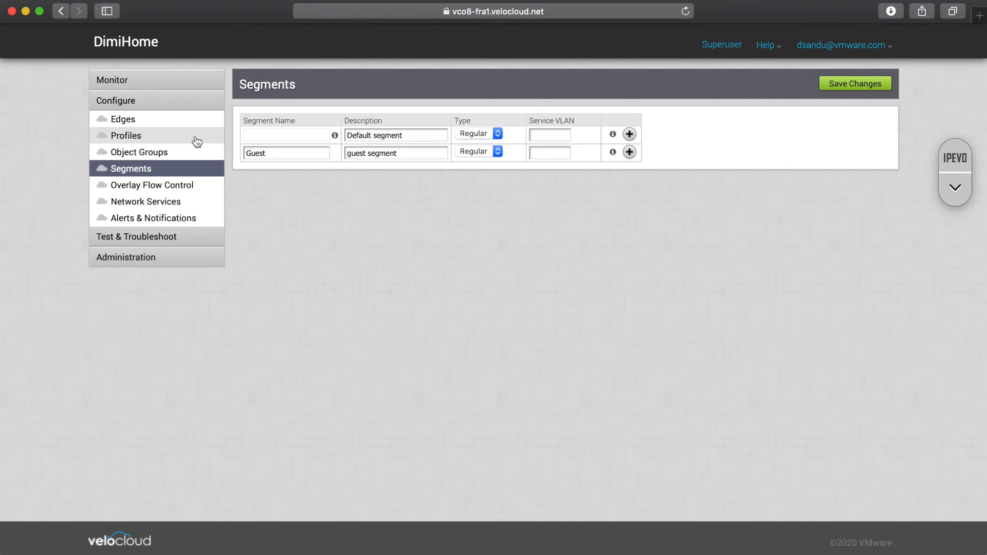
# Step: Open the Quick Start Profile and review its Business Policy then Device settings
pyautogui.click(126, 135)
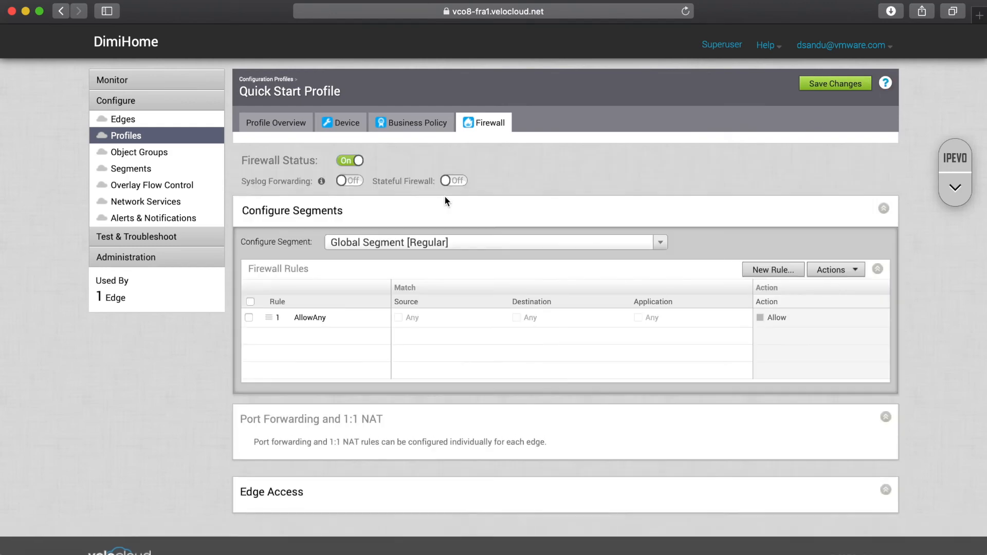
pyautogui.click(416, 122)
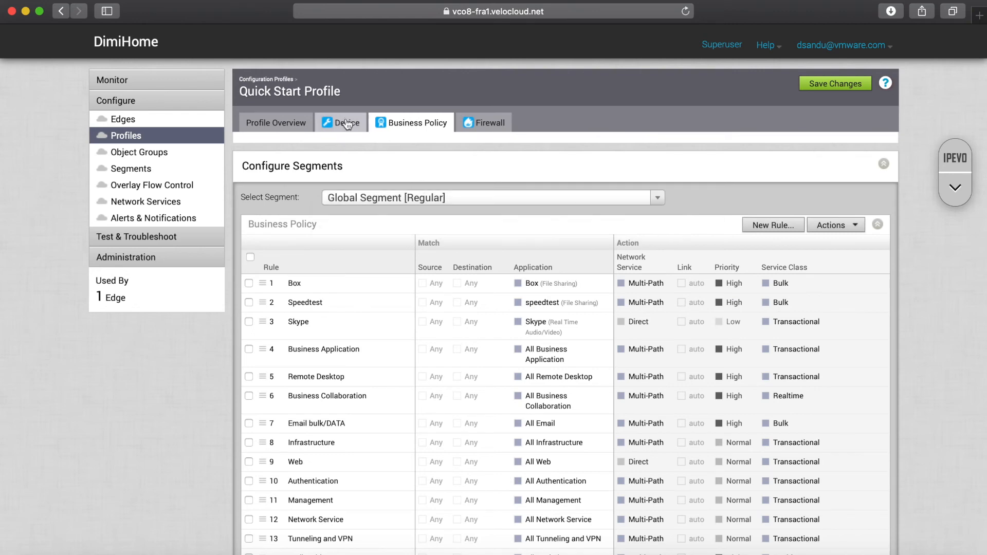
pyautogui.click(345, 122)
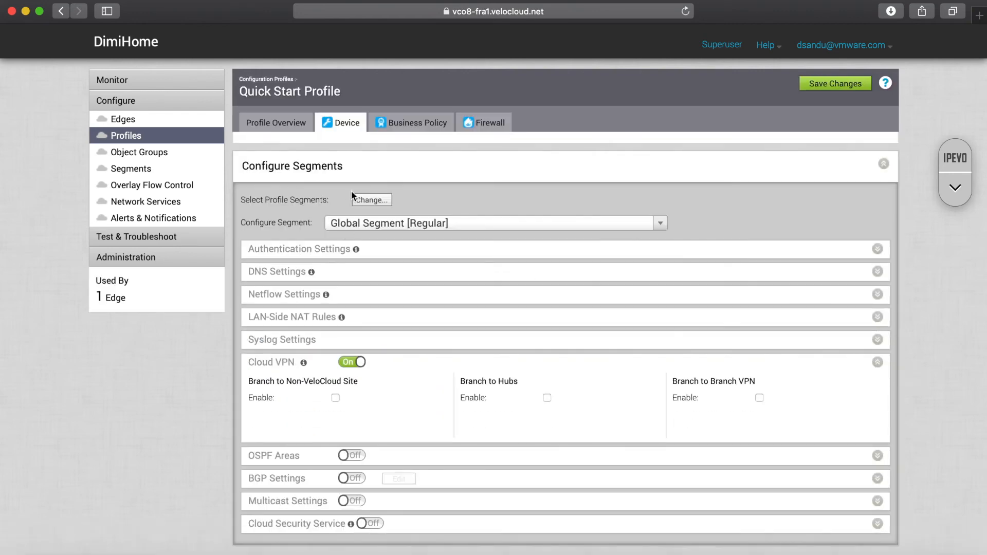
pyautogui.scroll(-3)
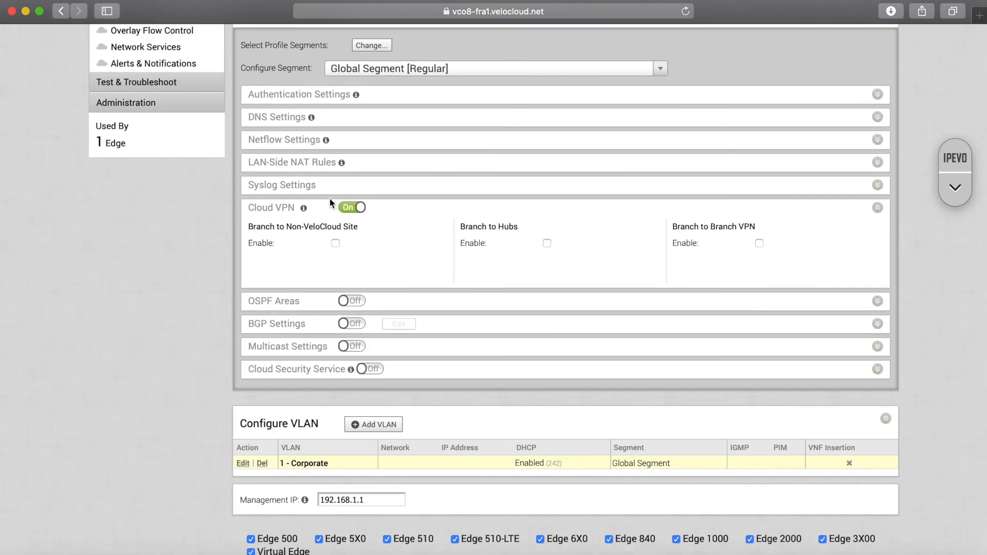
pyautogui.scroll(3)
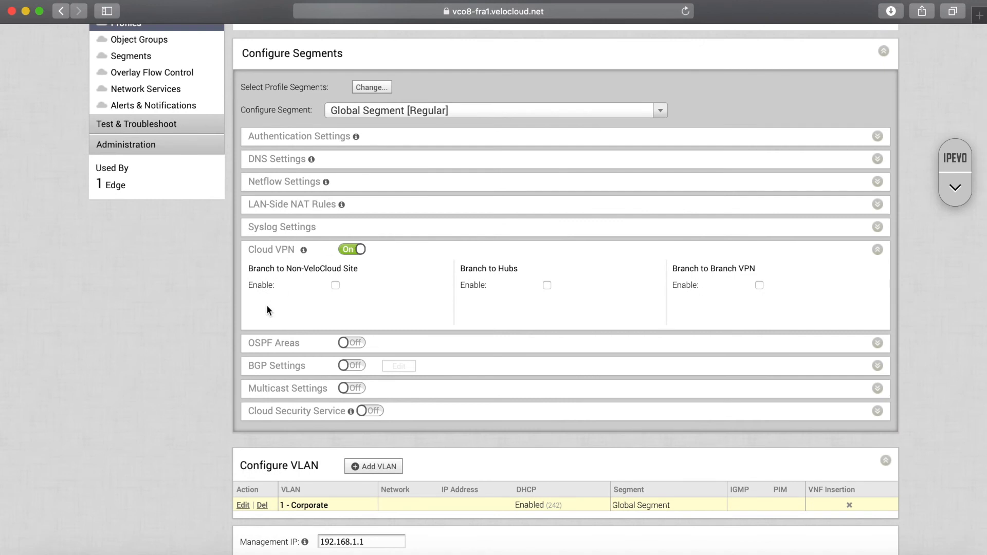
pyautogui.click(659, 110)
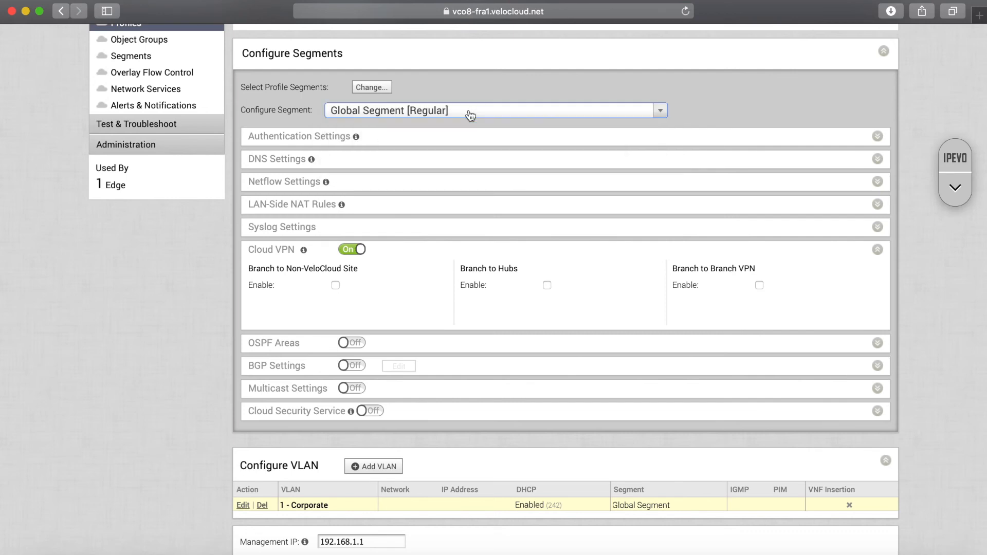
pyautogui.moveTo(545, 286)
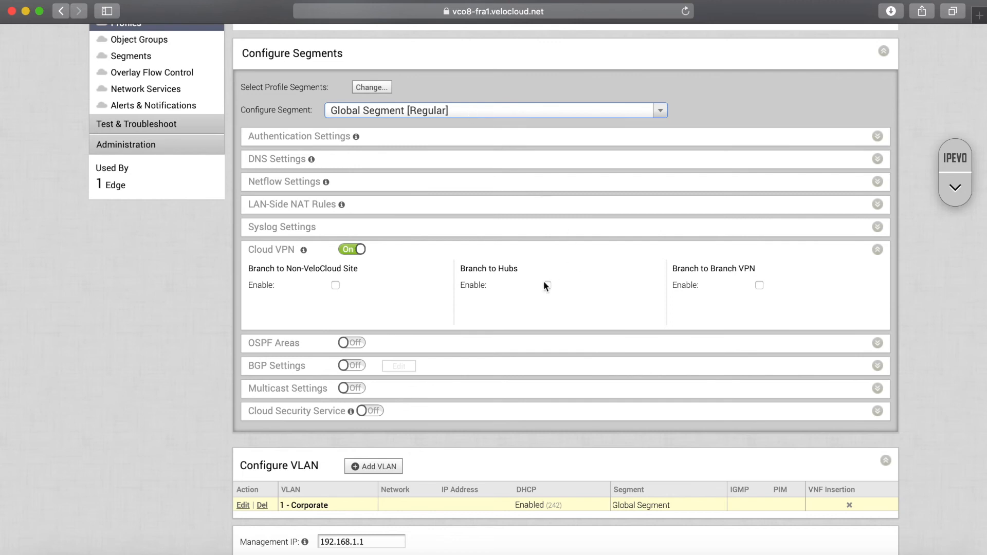
pyautogui.moveTo(546, 290)
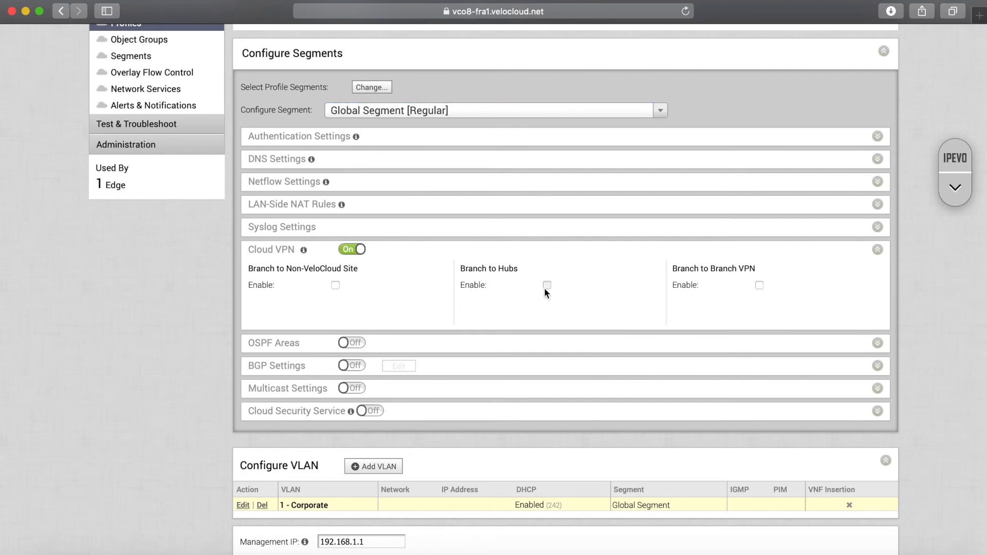
# Step: Enable Cloud VPN Branch to Hubs, dismiss the hub selection, then turn it back off
pyautogui.click(546, 285)
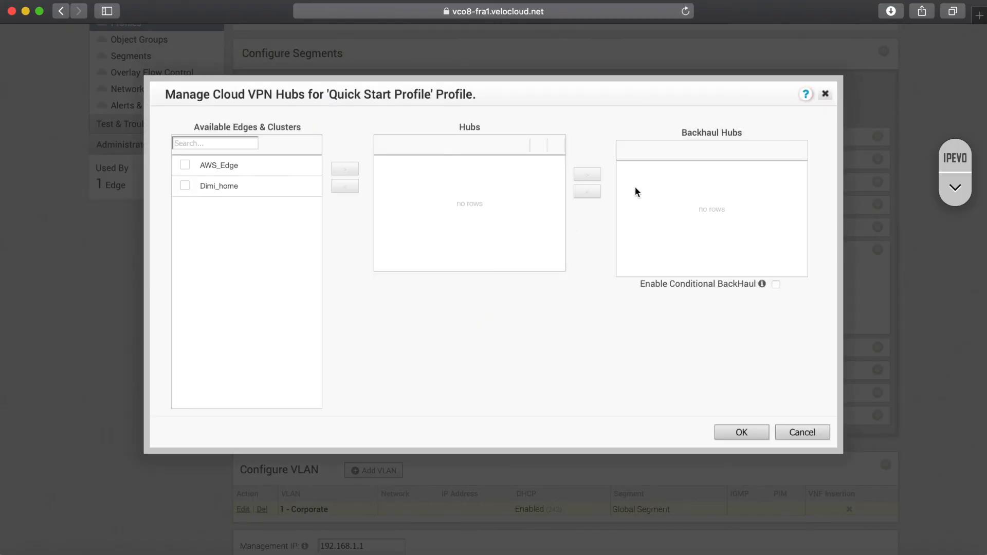
pyautogui.click(805, 94)
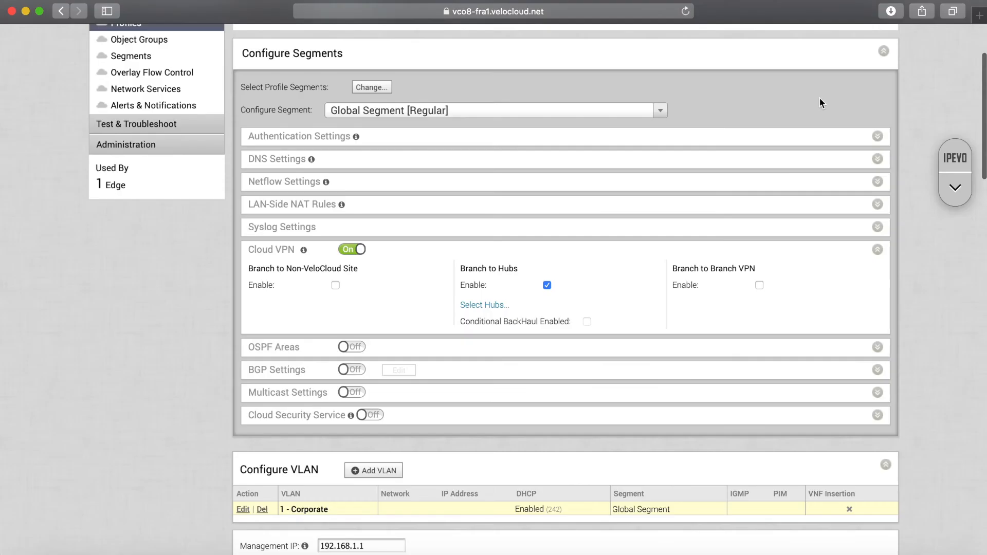
pyautogui.click(546, 285)
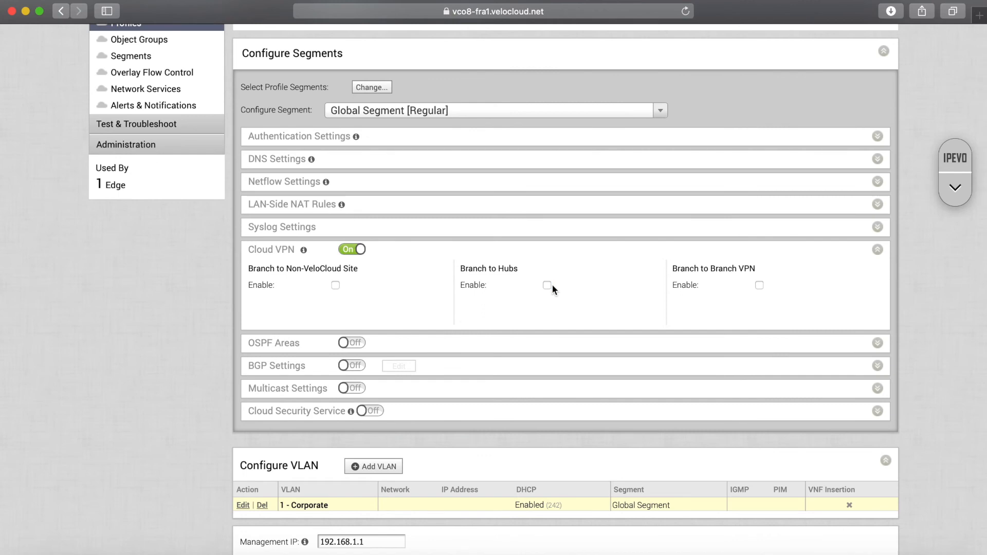
pyautogui.moveTo(439, 217)
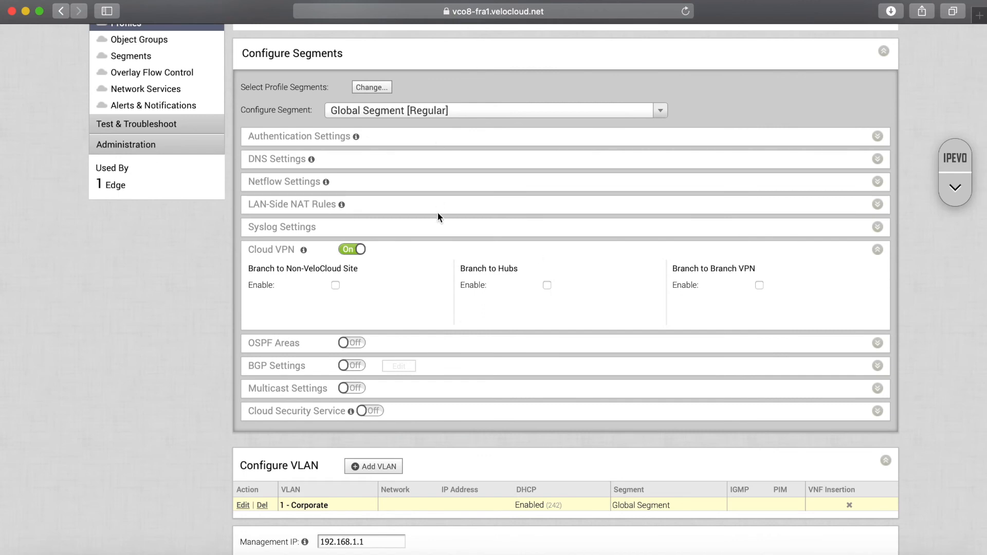
pyautogui.scroll(3)
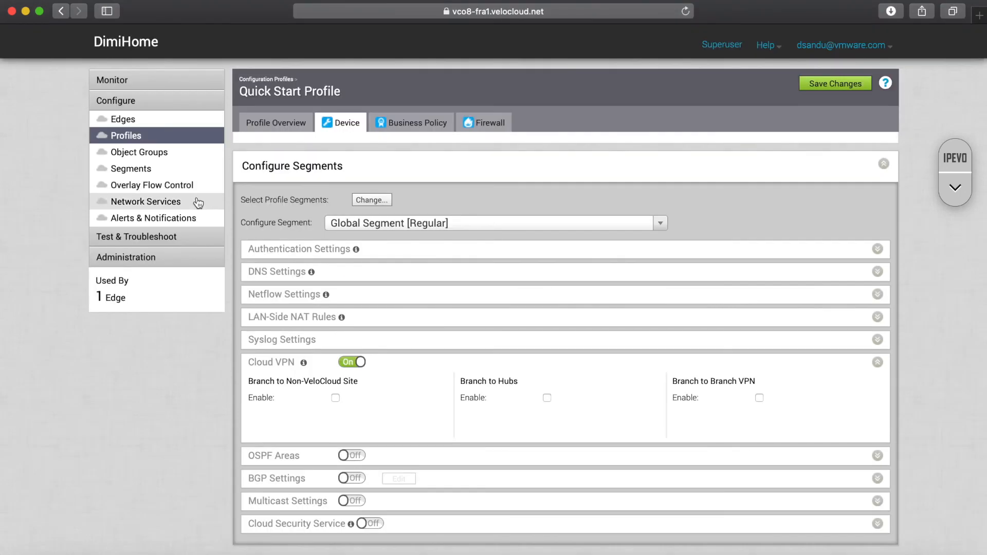
pyautogui.click(147, 202)
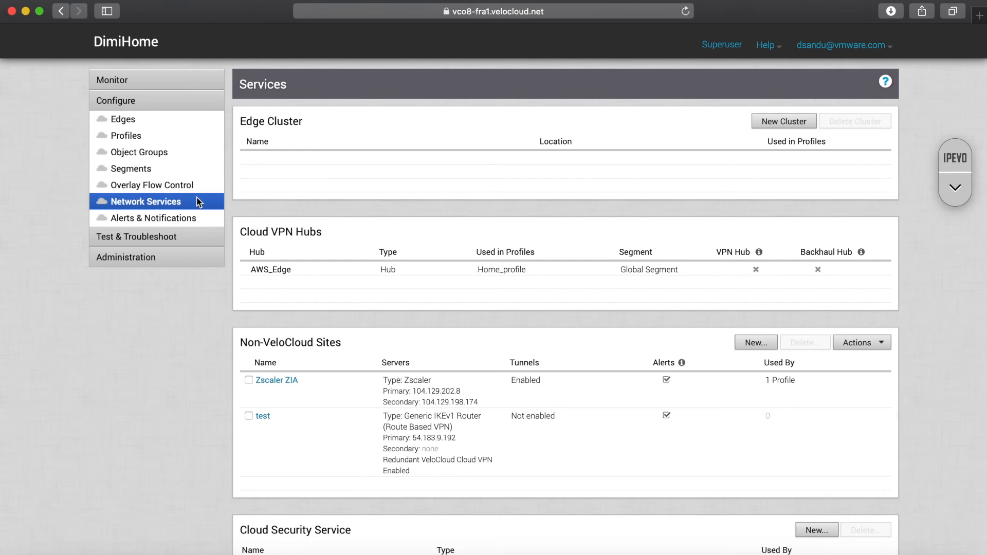
pyautogui.scroll(-3)
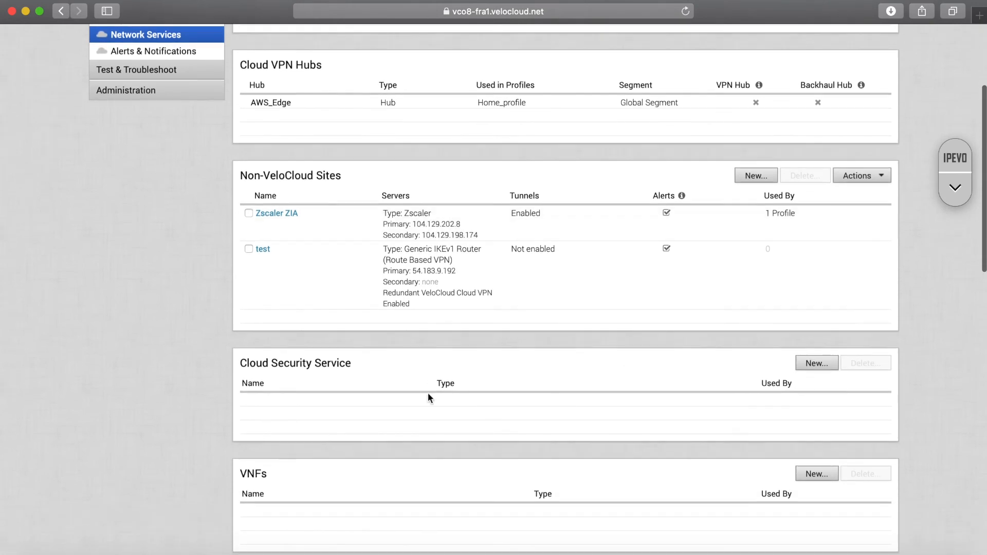
pyautogui.scroll(3)
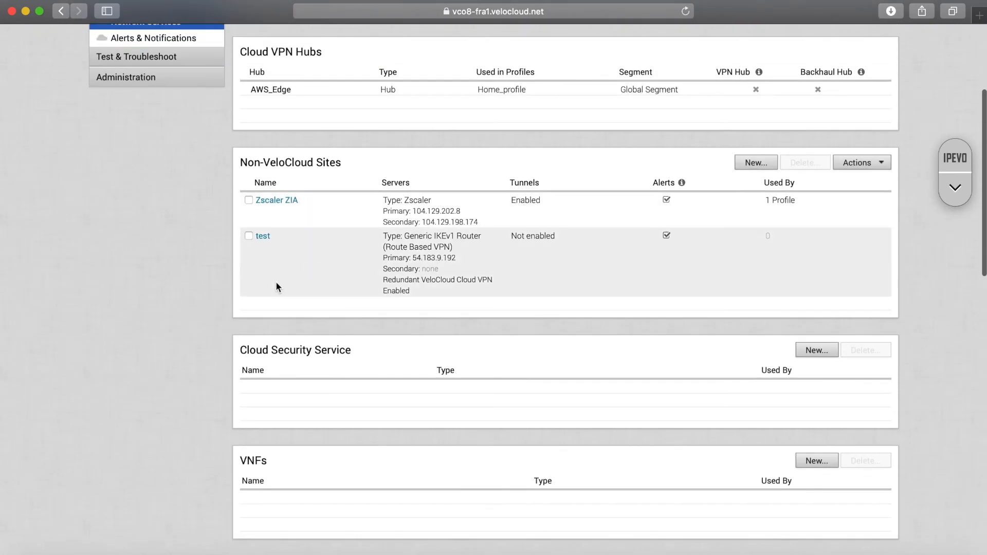
pyautogui.scroll(3)
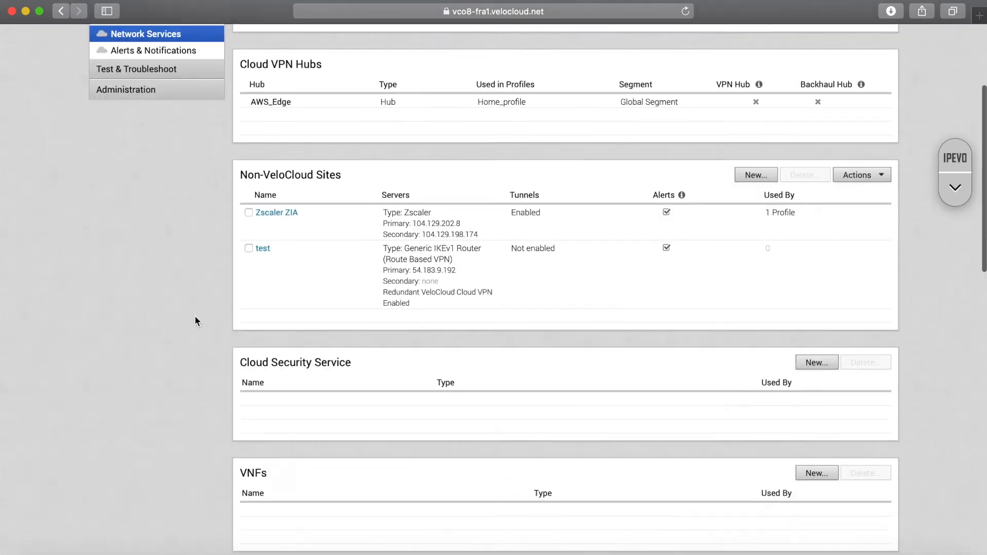
pyautogui.scroll(-3)
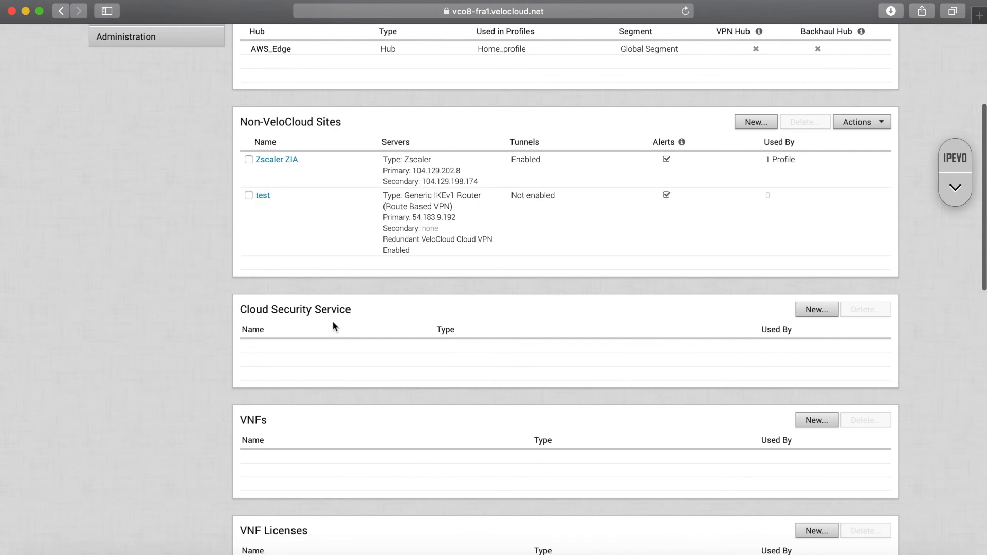
pyautogui.moveTo(315, 118)
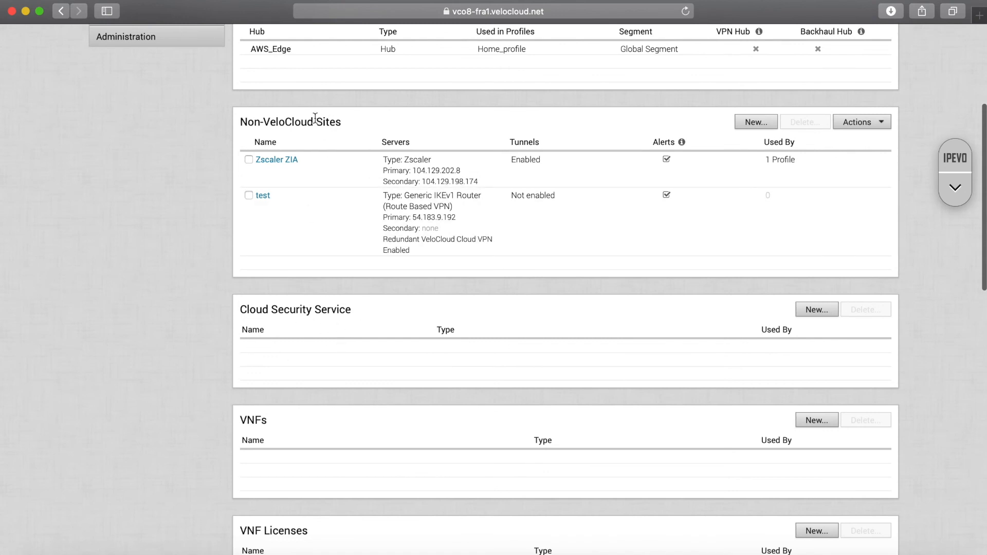
pyautogui.moveTo(450, 300)
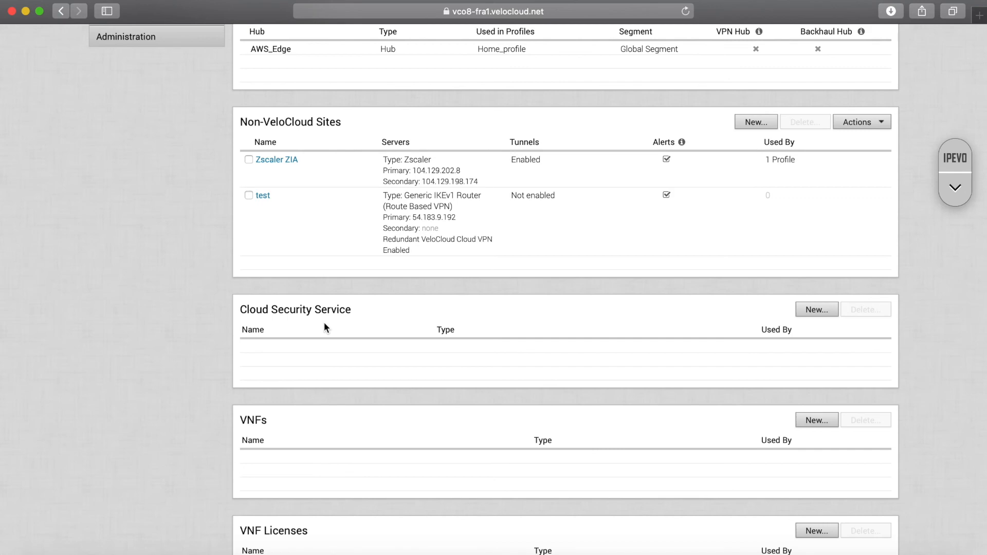
pyautogui.scroll(3)
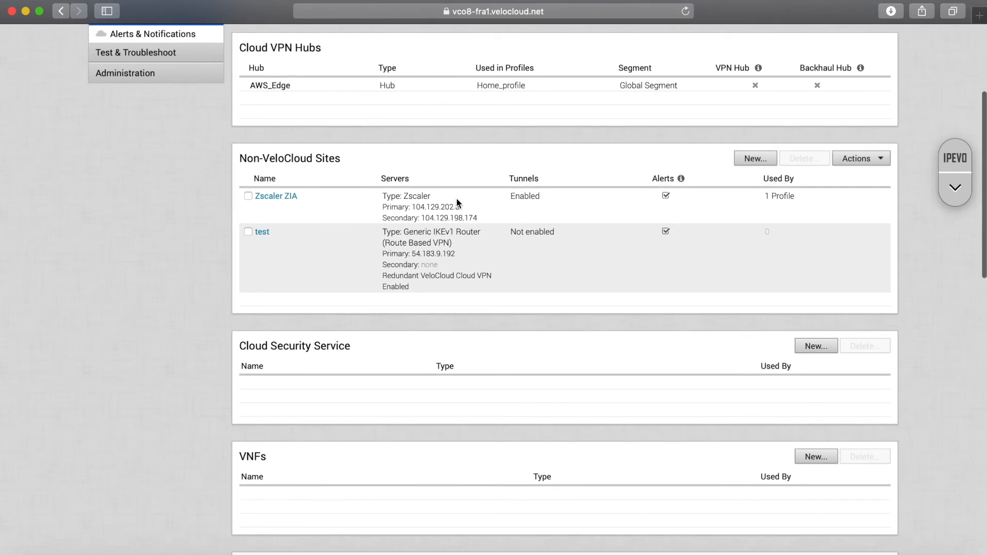
pyautogui.moveTo(755, 158)
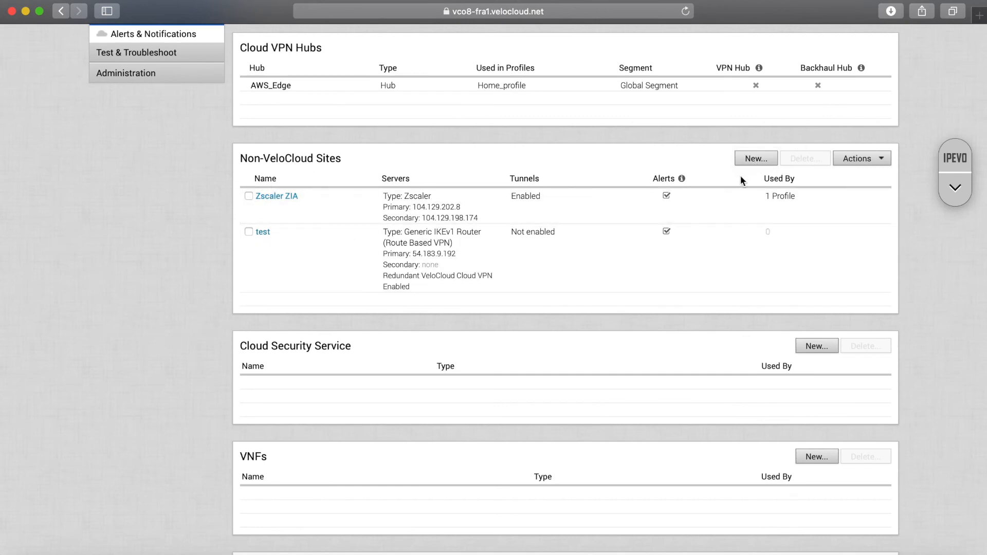
pyautogui.click(754, 159)
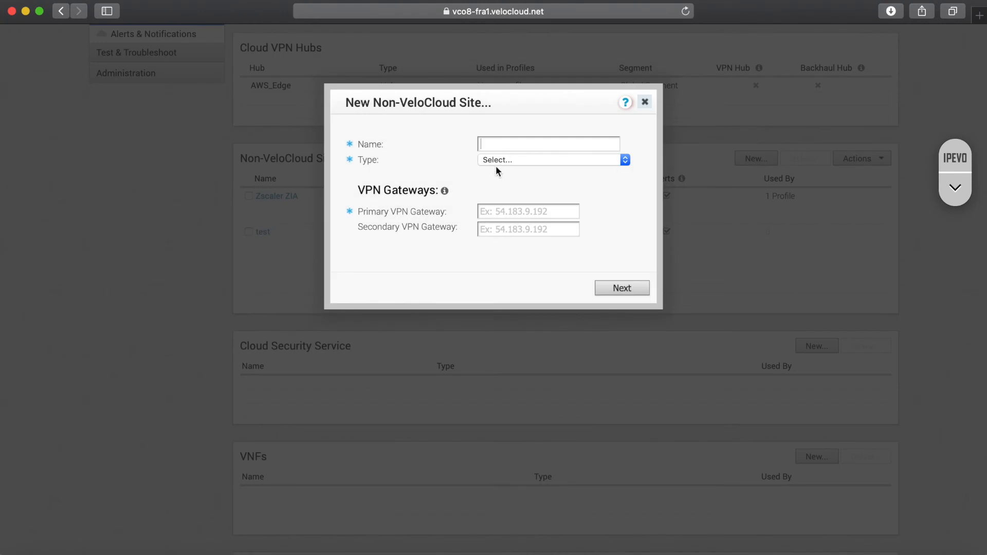
pyautogui.click(553, 159)
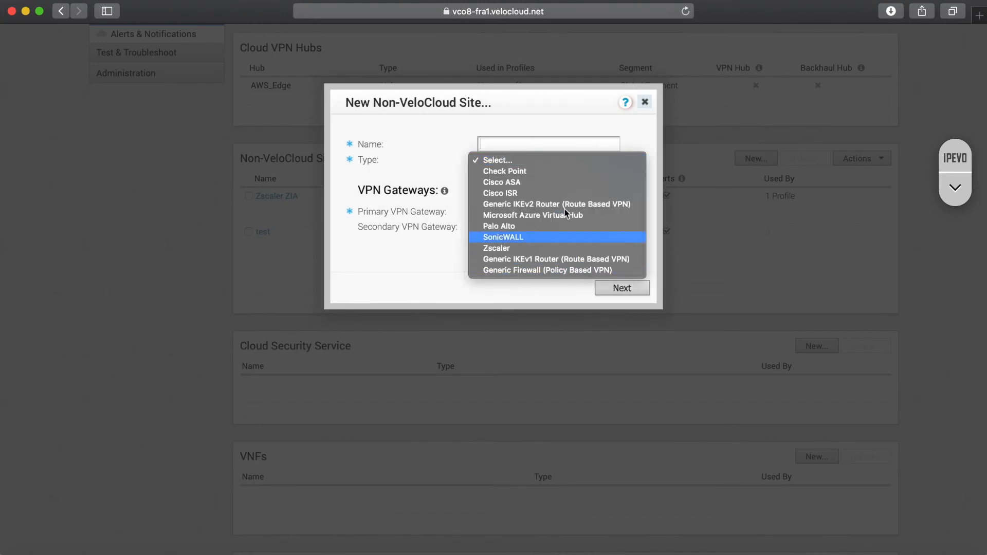
pyautogui.moveTo(501, 183)
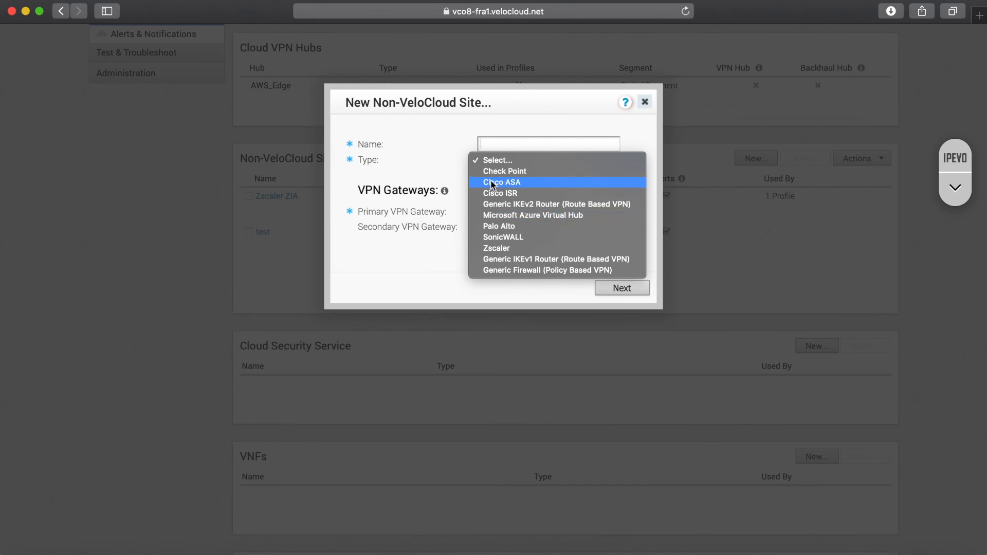
pyautogui.moveTo(641, 105)
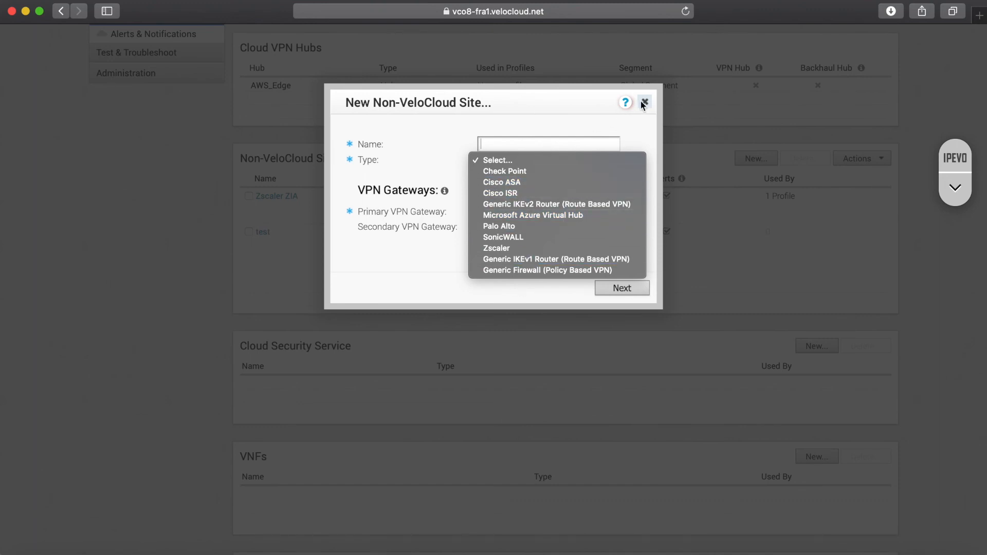
pyautogui.moveTo(577, 162)
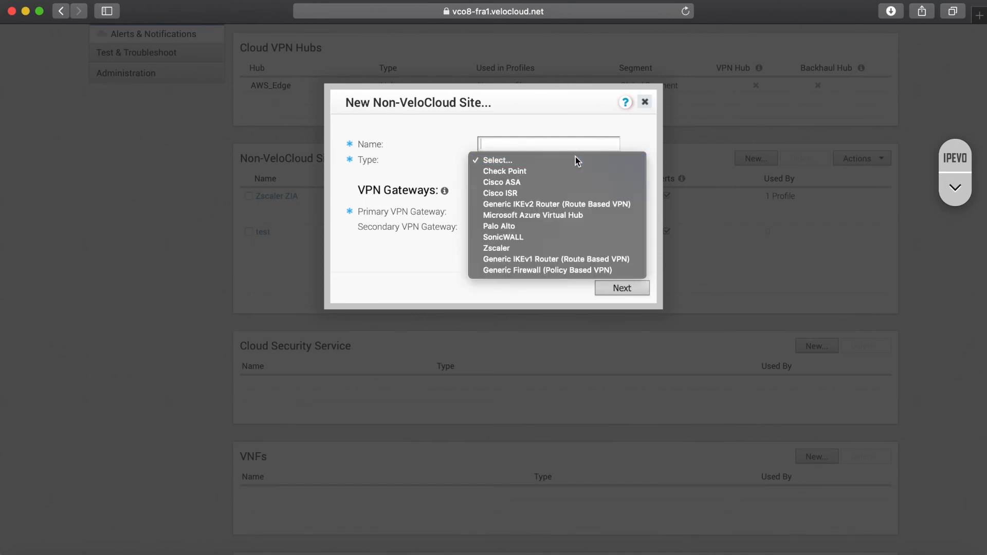
pyautogui.click(644, 102)
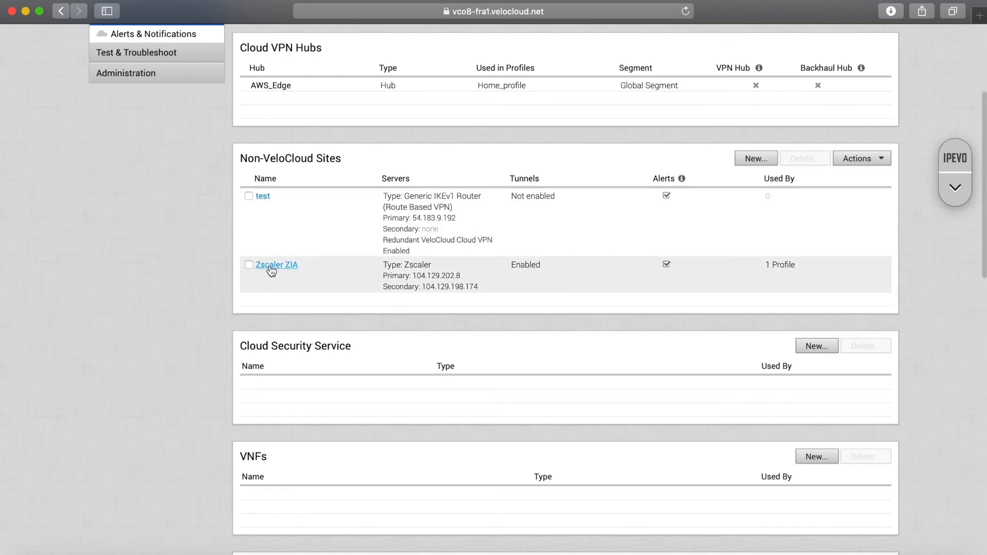
pyautogui.click(276, 264)
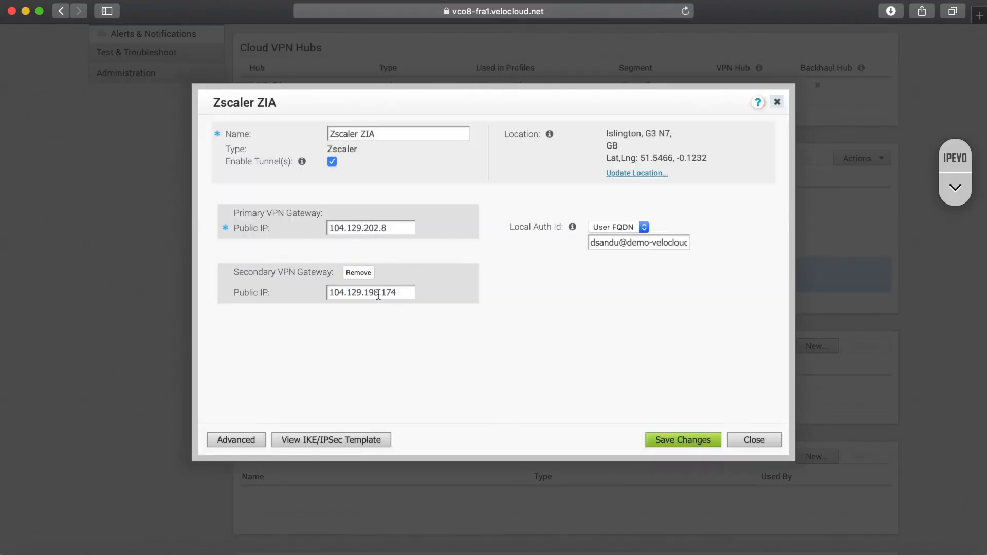
pyautogui.moveTo(237, 439)
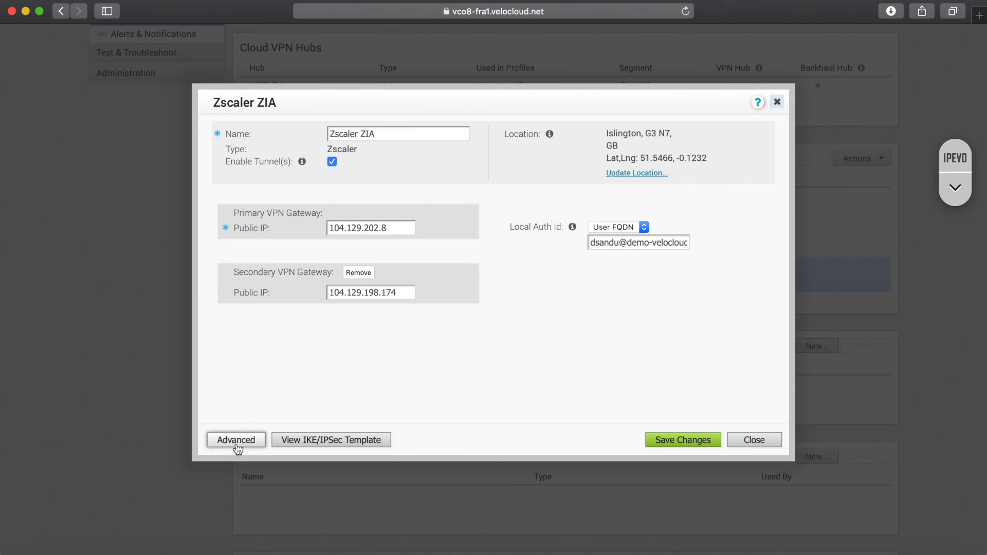
pyautogui.click(236, 439)
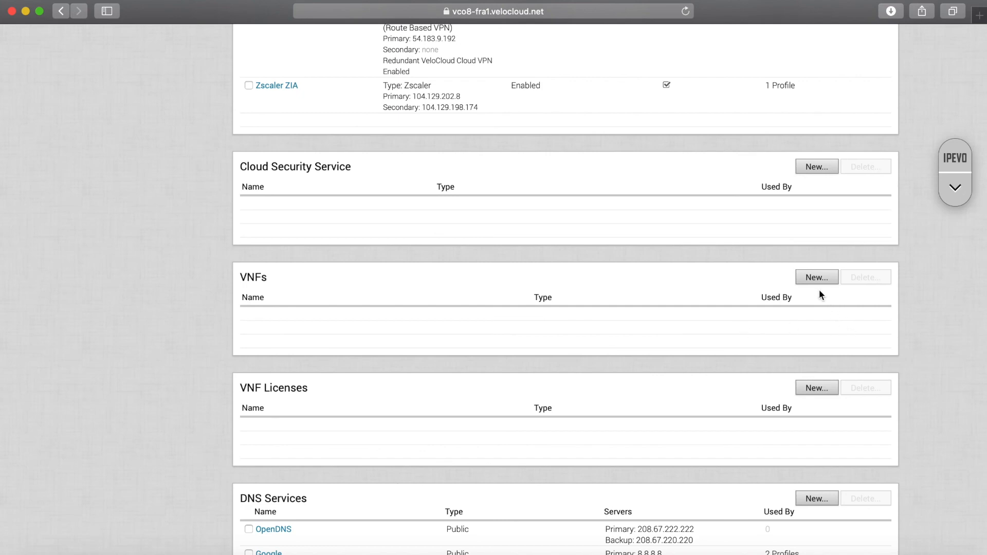
pyautogui.moveTo(893, 341)
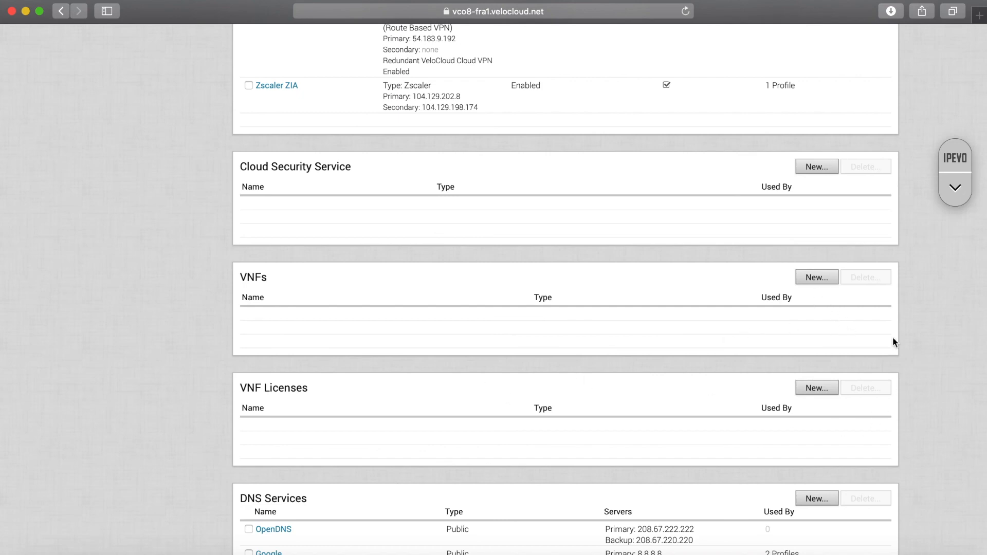
# Step: Start a new VNF of type Check Point Firewall named Test
pyautogui.click(816, 277)
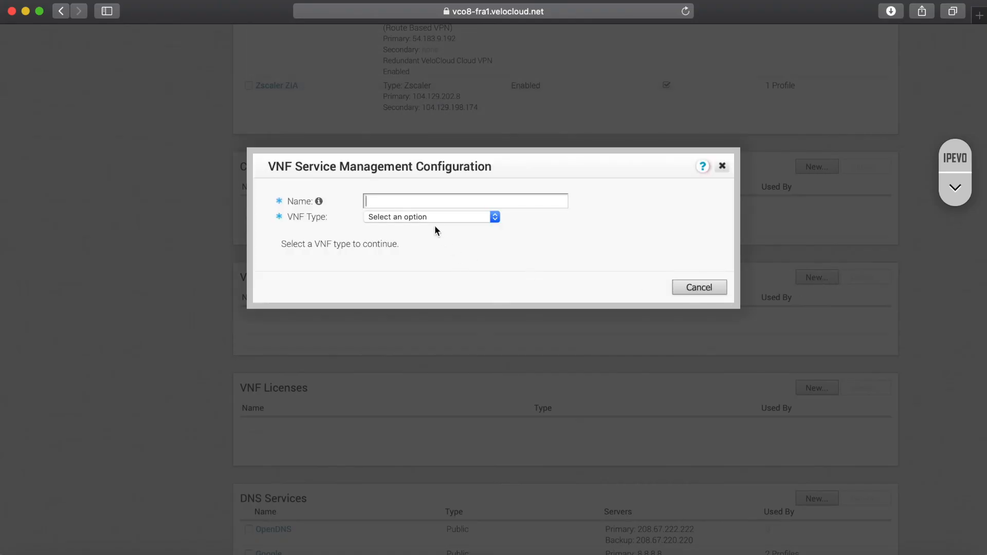
pyautogui.click(431, 217)
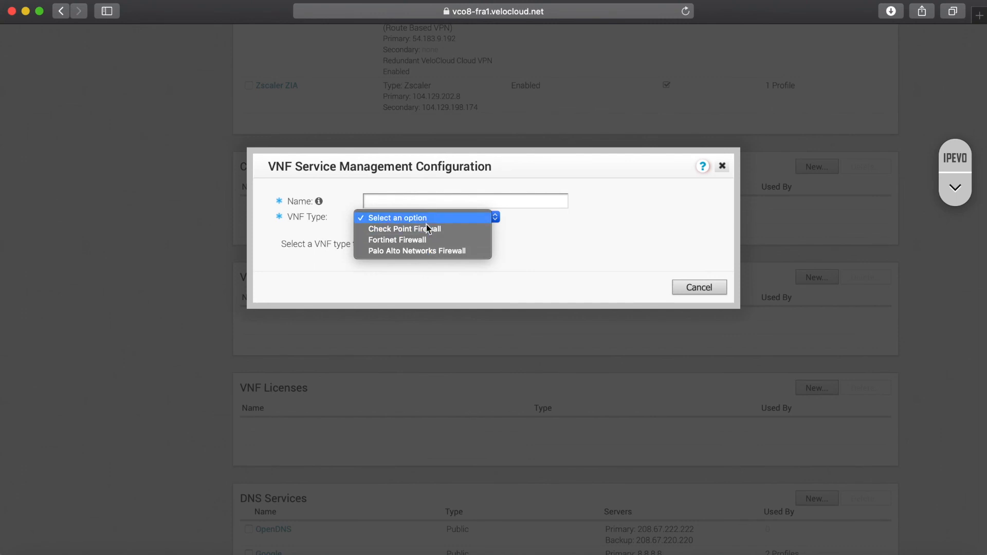
pyautogui.click(405, 228)
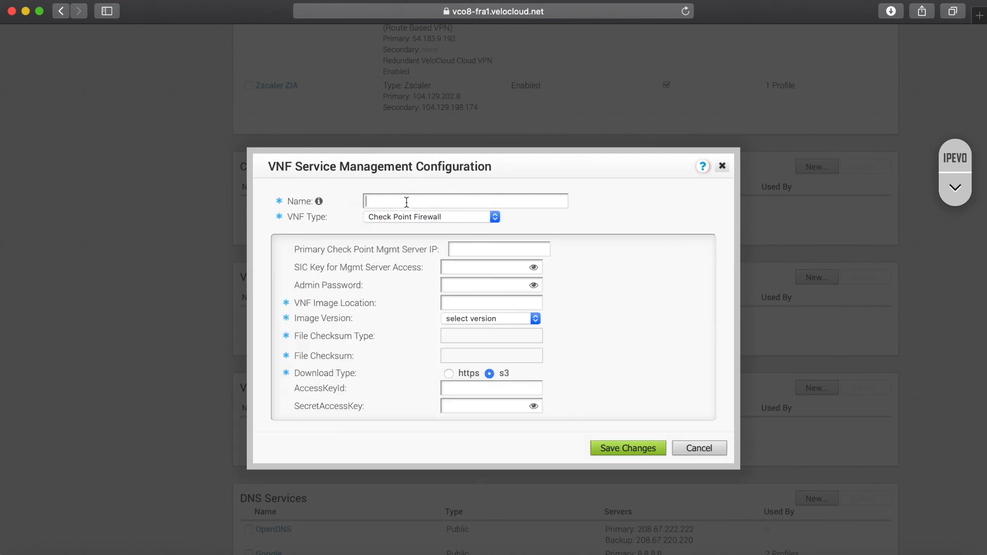
pyautogui.write('Test')
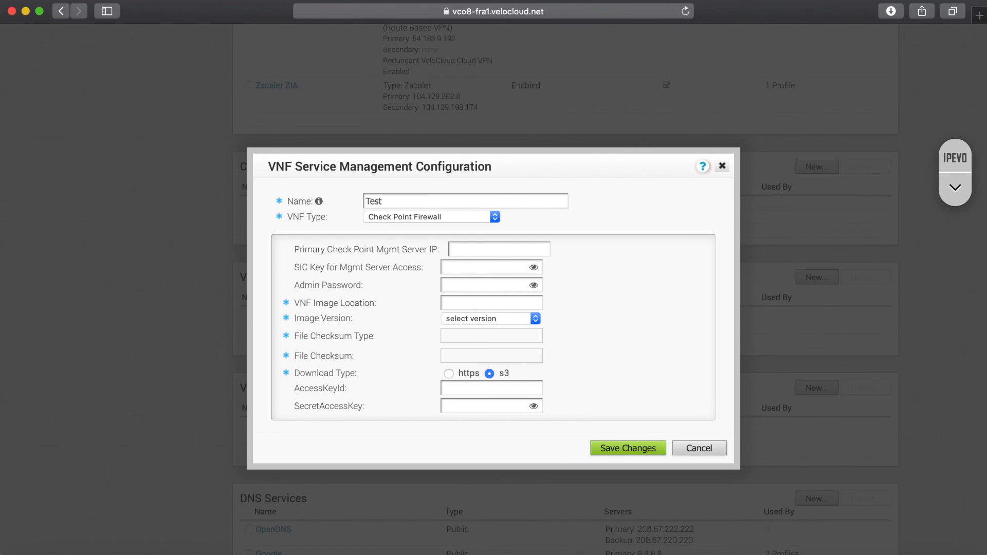
pyautogui.moveTo(412, 285)
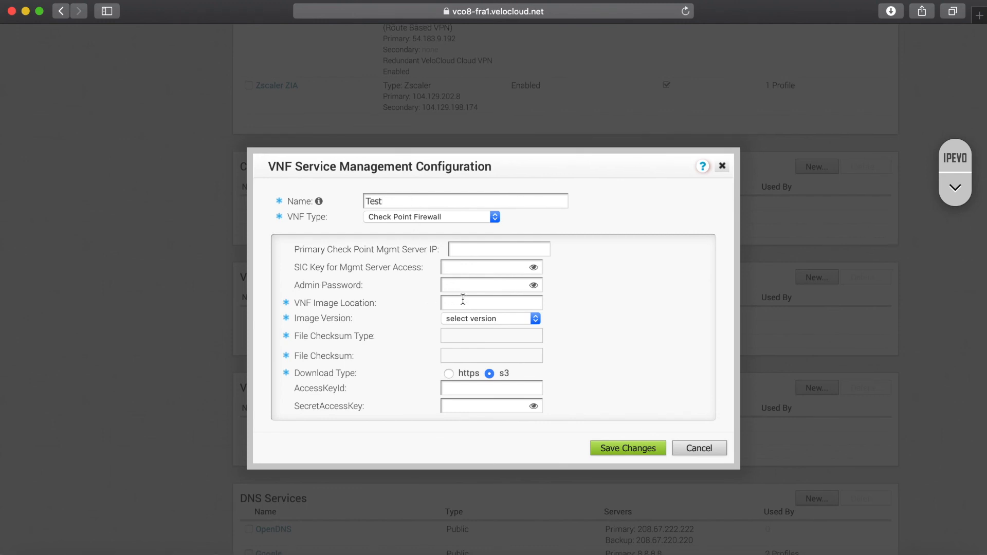
pyautogui.moveTo(475, 321)
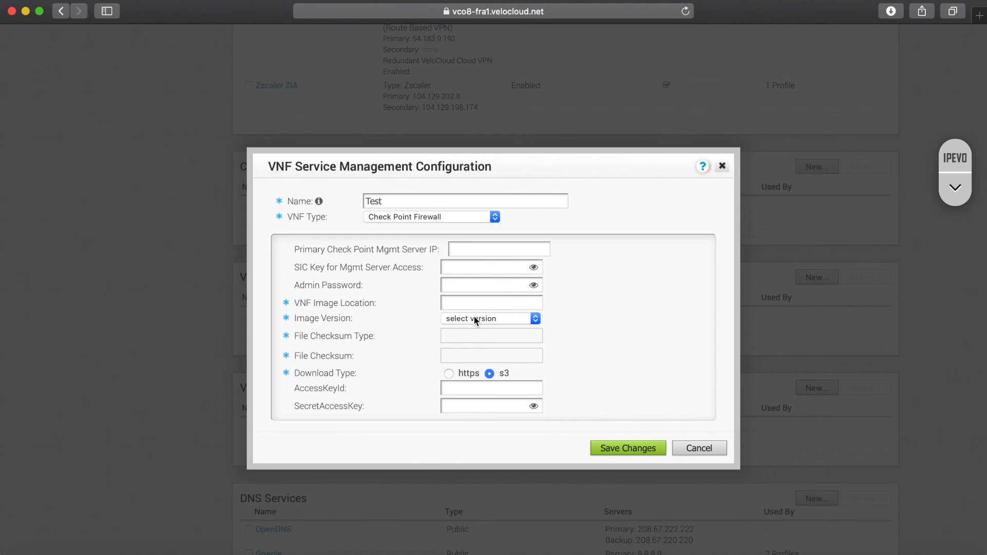
pyautogui.moveTo(721, 152)
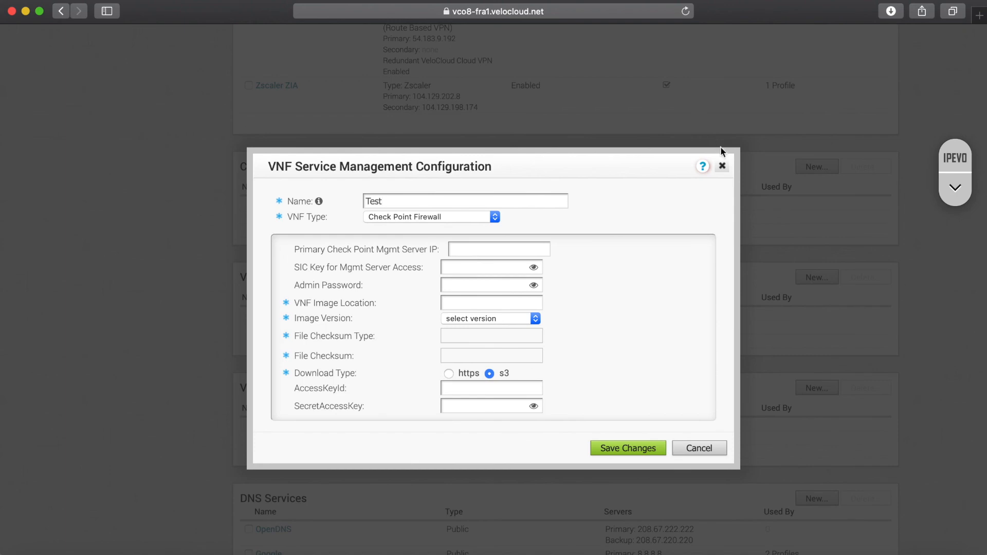
# Step: Cancel the VNF form and open Quick Start Profile's overview under Configure > Profiles
pyautogui.click(699, 447)
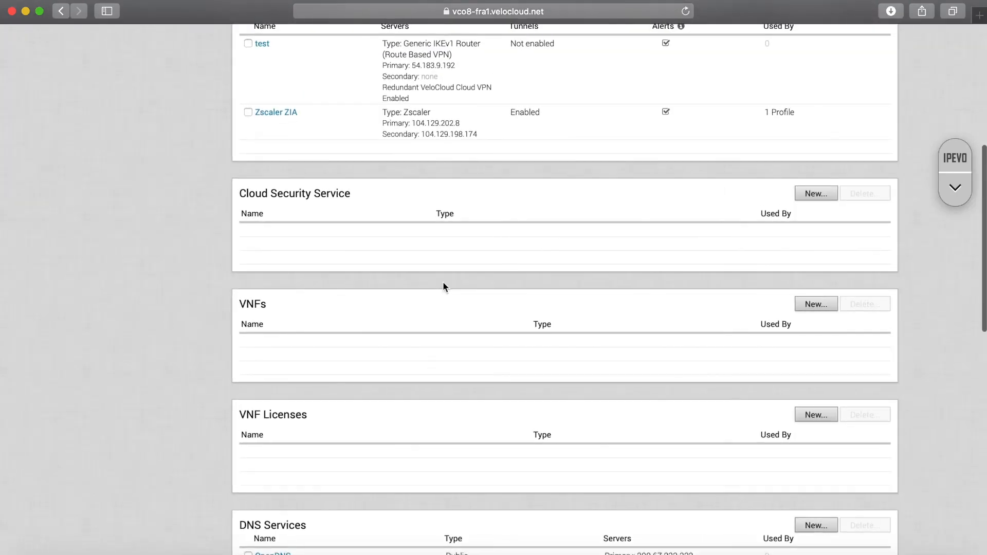
pyautogui.scroll(-3)
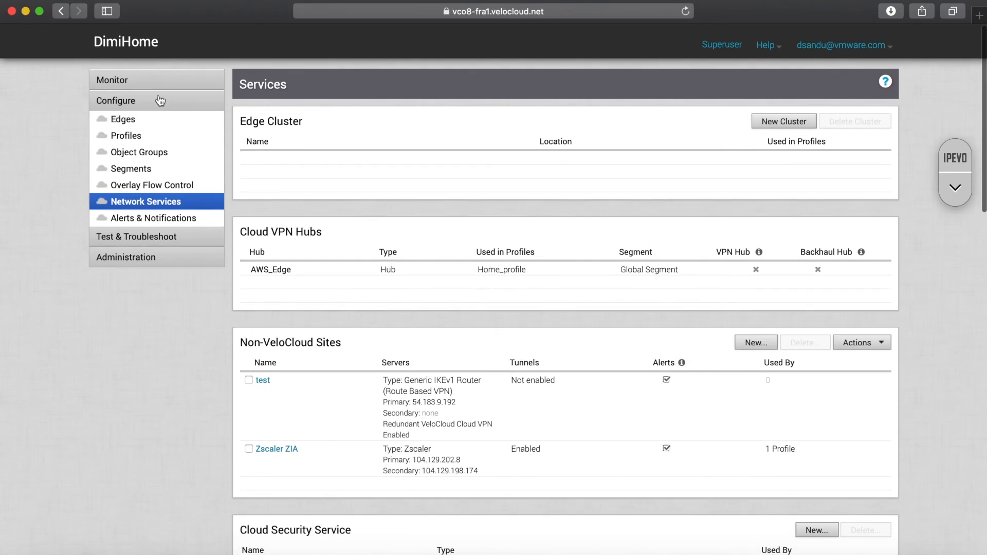
pyautogui.click(123, 119)
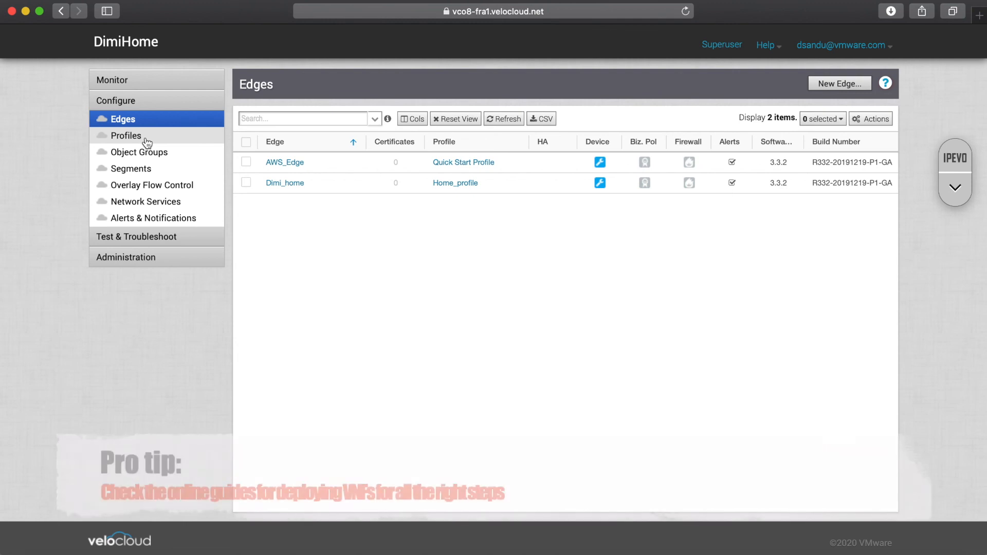
pyautogui.click(124, 135)
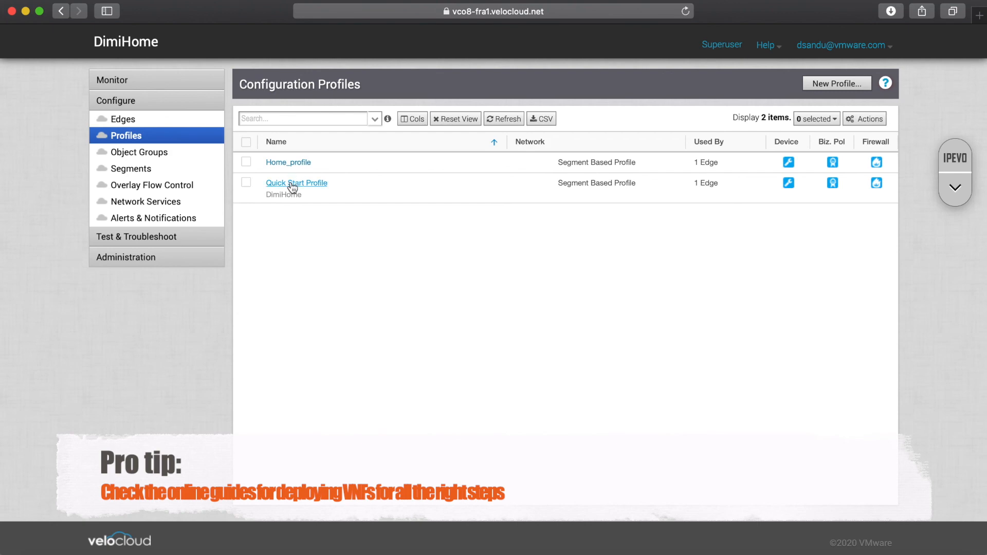
pyautogui.click(296, 183)
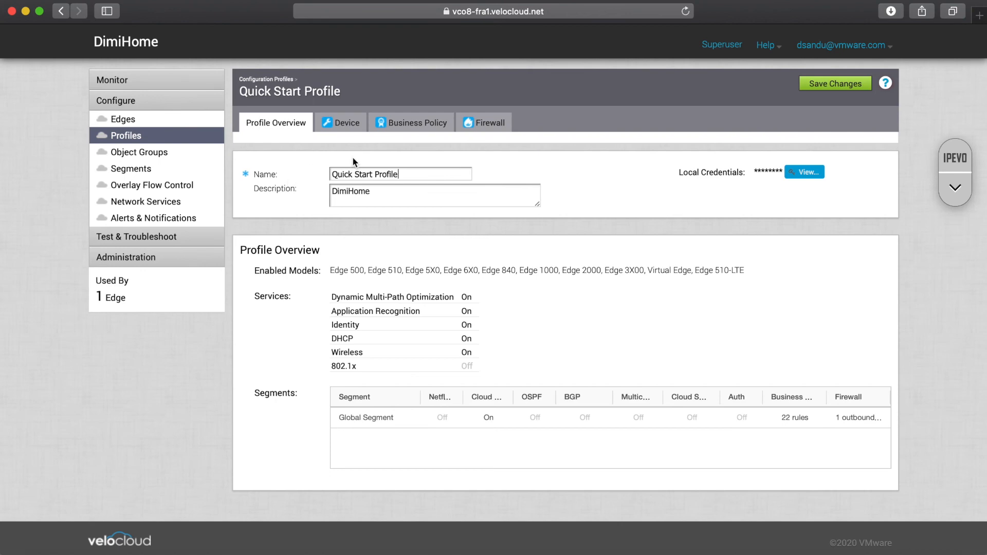
# Step: In the Device settings, enable Branch to Non-VeloCloud Site, view the site list, then untick it
pyautogui.click(127, 135)
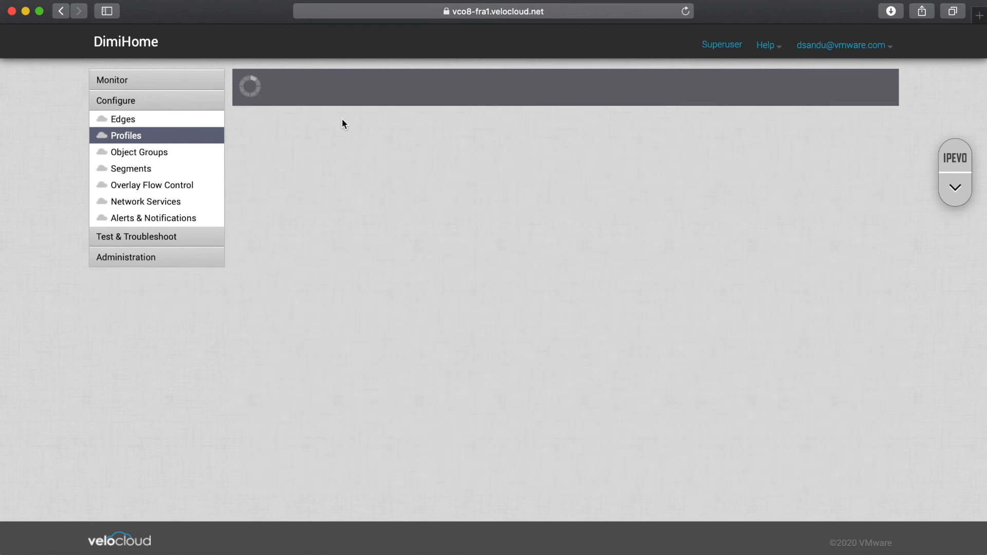
pyautogui.click(128, 136)
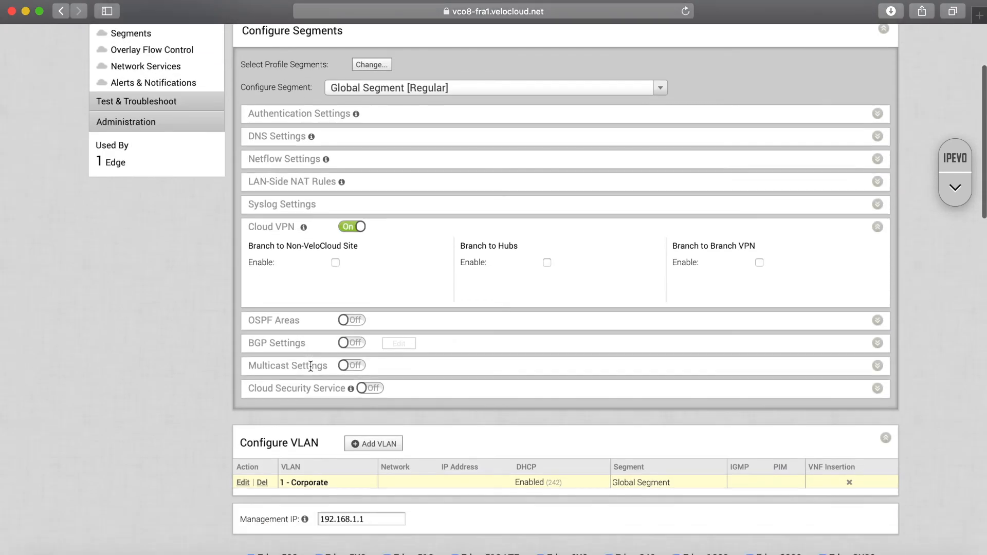
pyautogui.moveTo(360, 312)
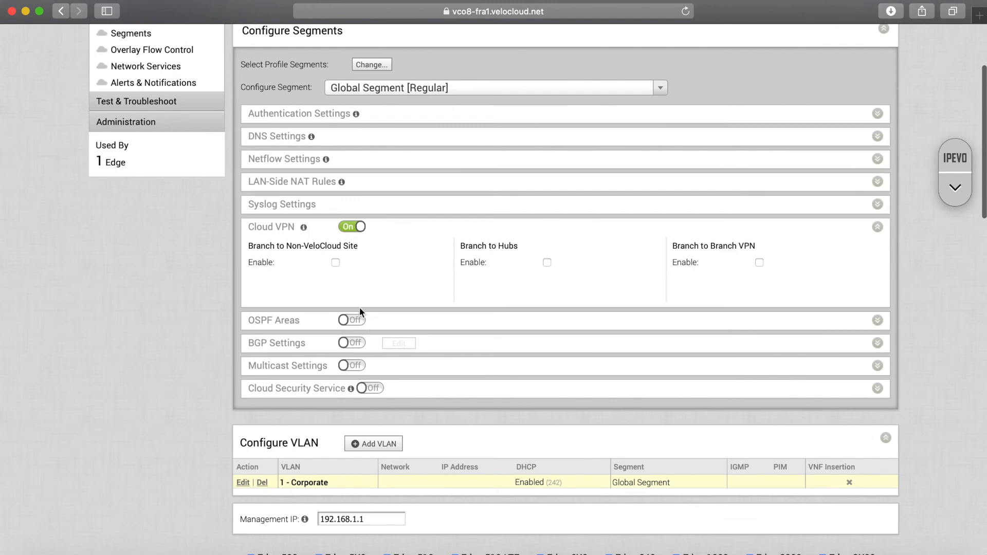
pyautogui.moveTo(338, 270)
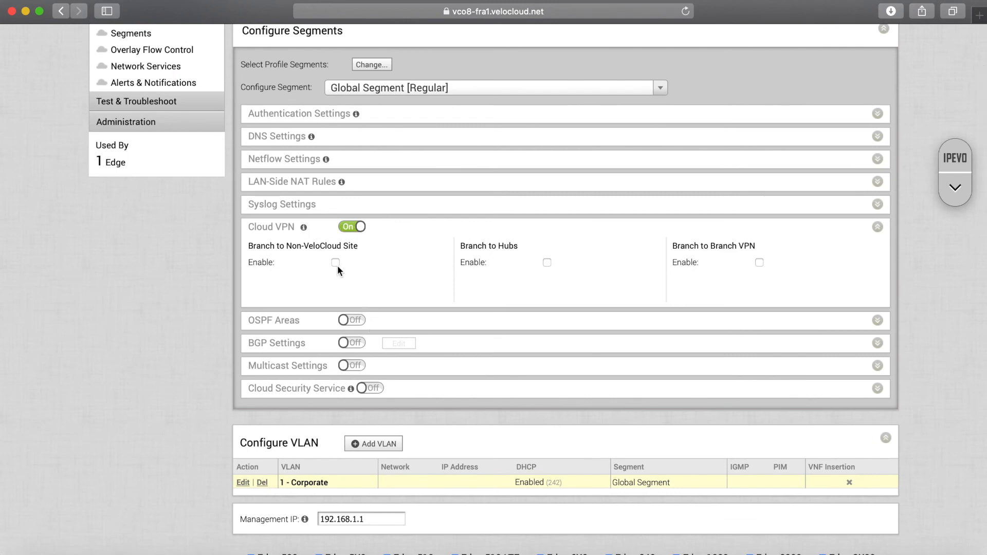
pyautogui.moveTo(322, 272)
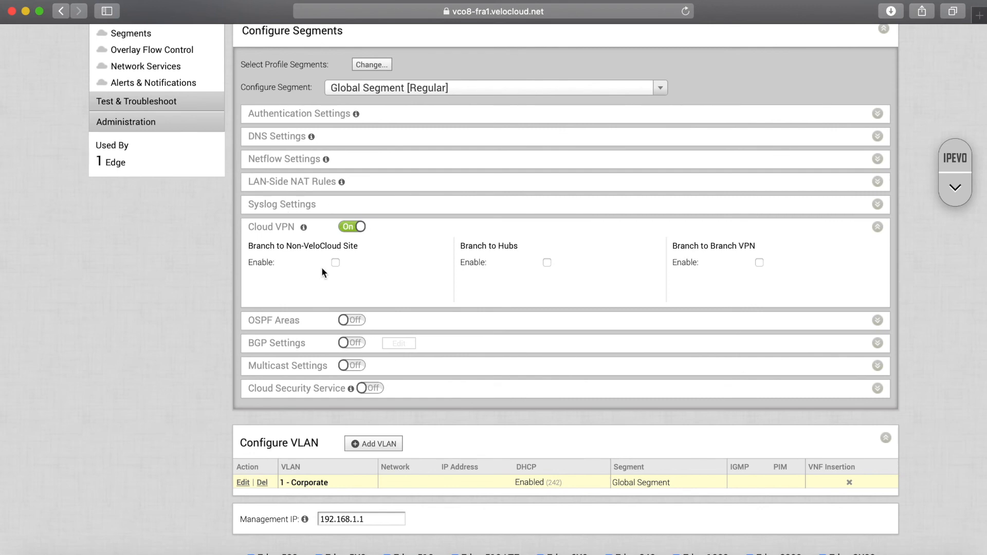
pyautogui.click(321, 277)
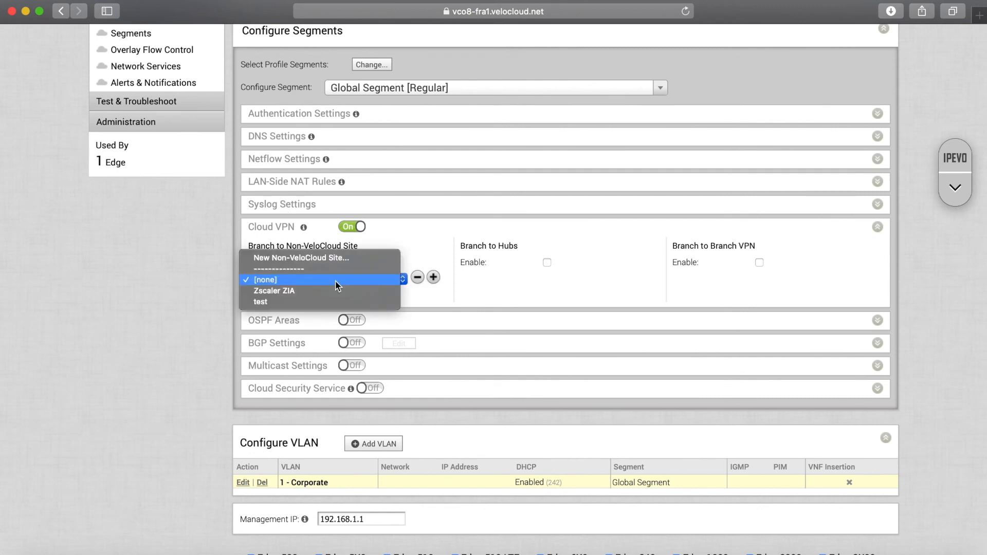
pyautogui.moveTo(302, 257)
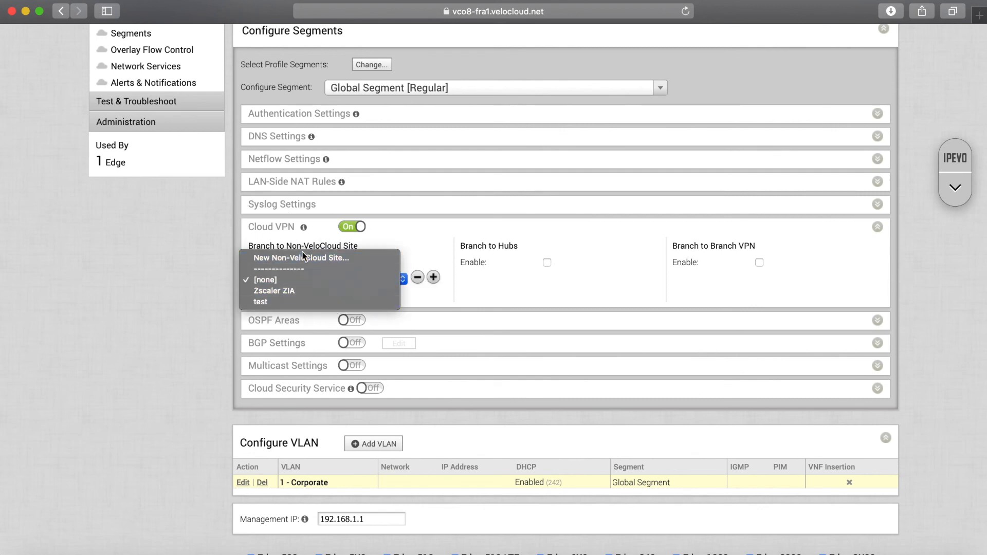
pyautogui.moveTo(299, 325)
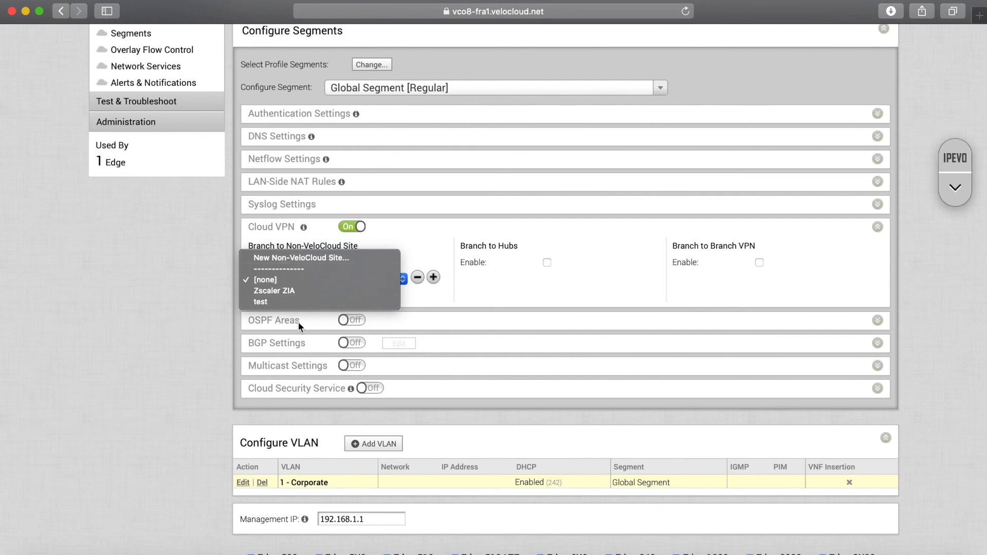
pyautogui.moveTo(305, 297)
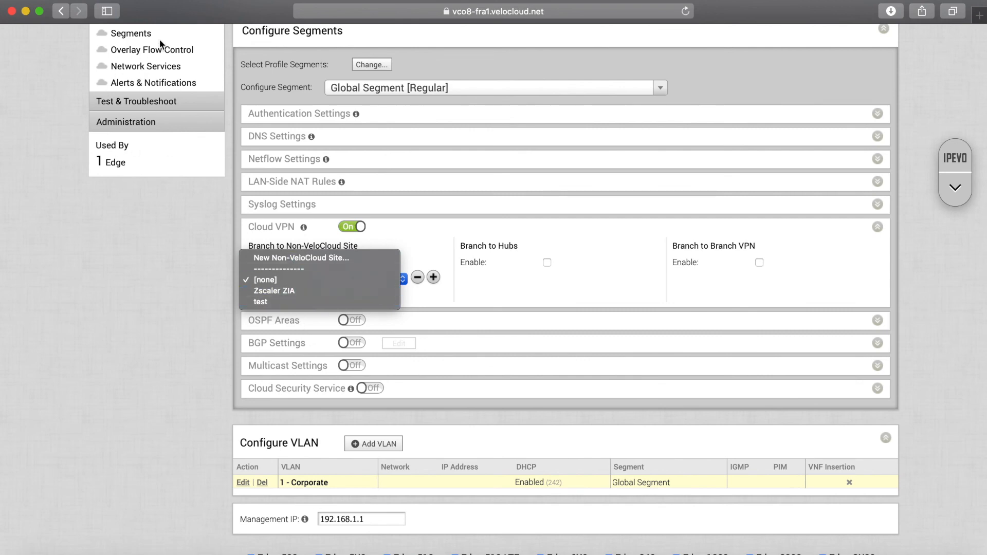
pyautogui.moveTo(210, 312)
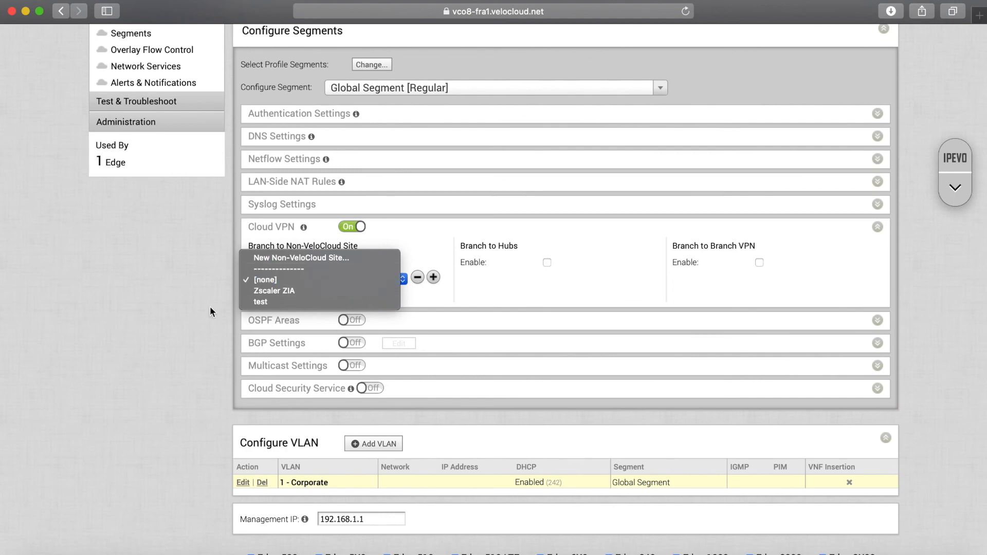
pyautogui.click(335, 263)
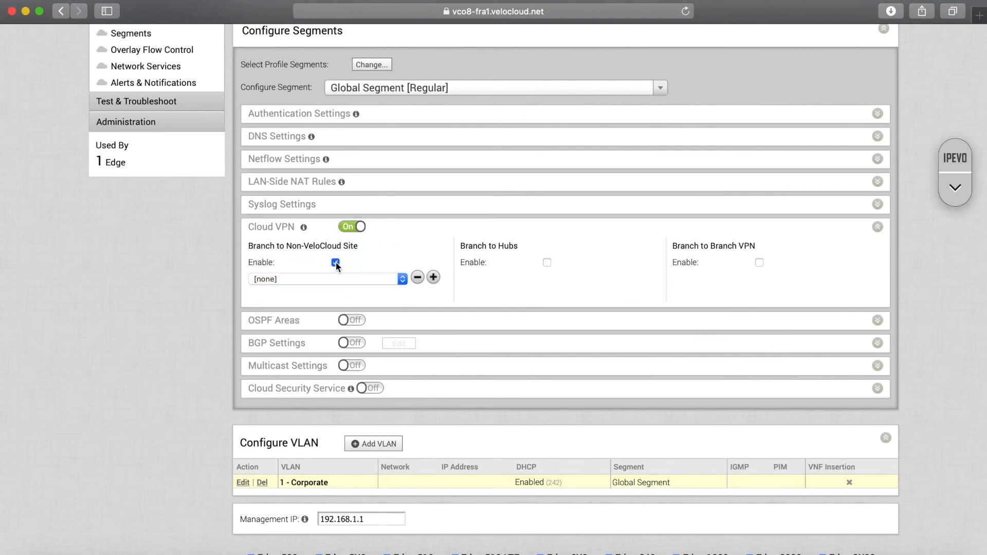
pyautogui.click(335, 262)
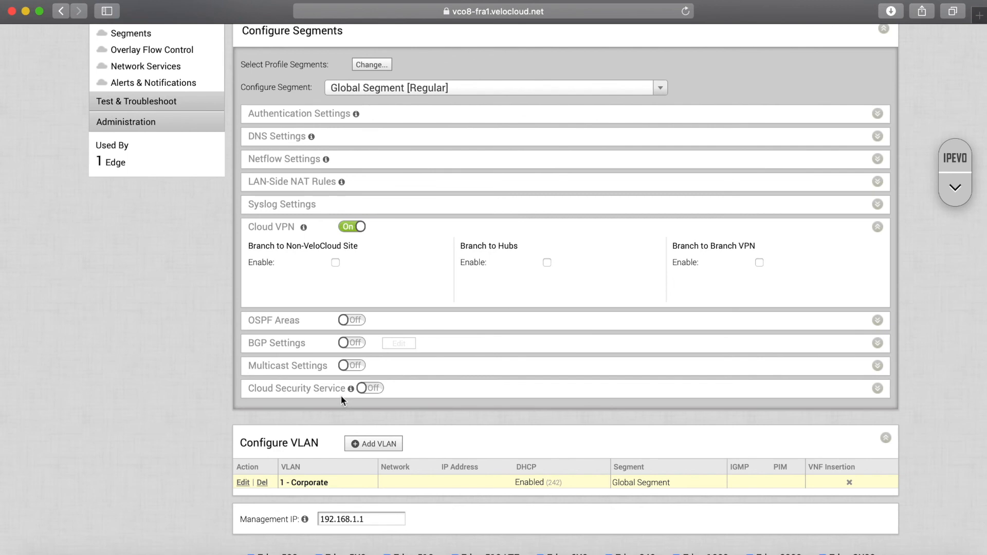
pyautogui.click(366, 388)
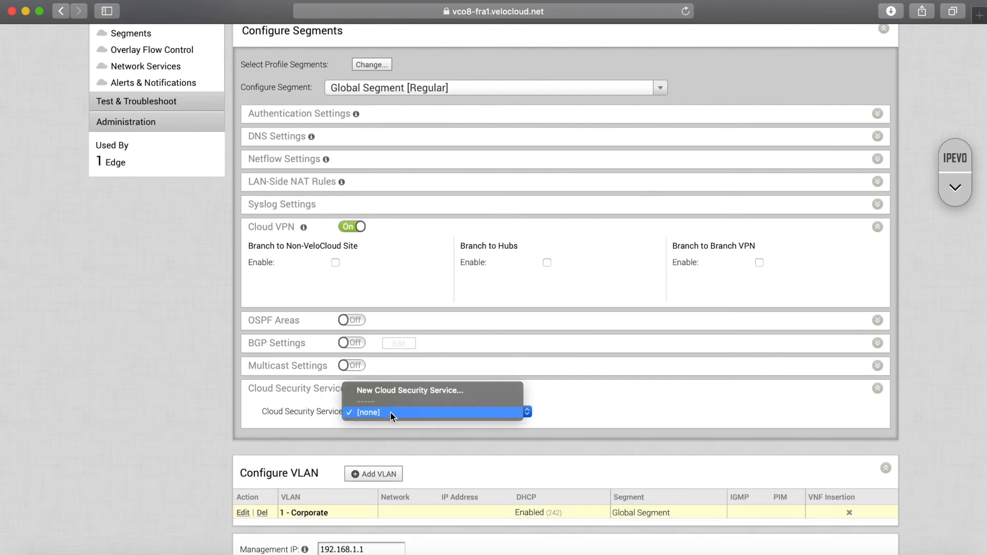
pyautogui.click(410, 391)
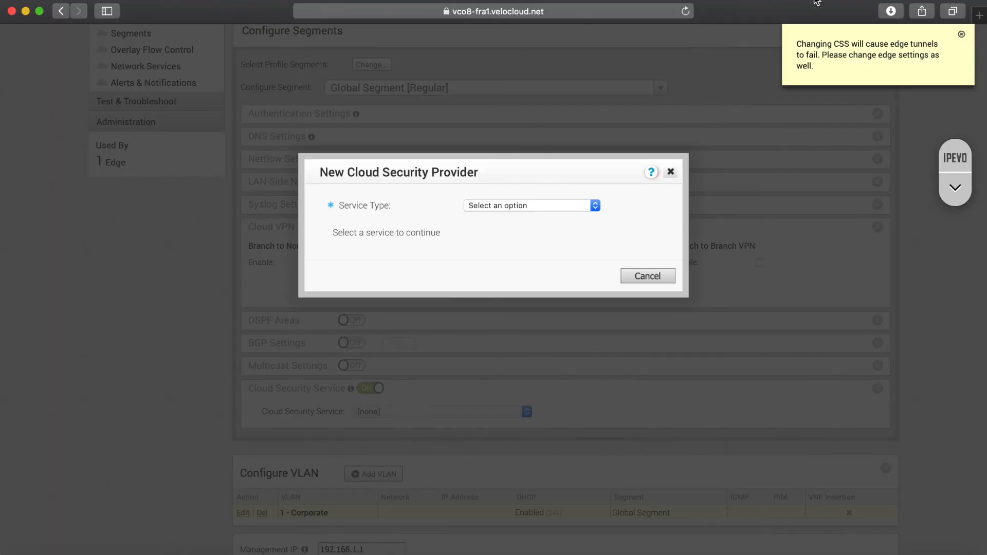
pyautogui.click(647, 275)
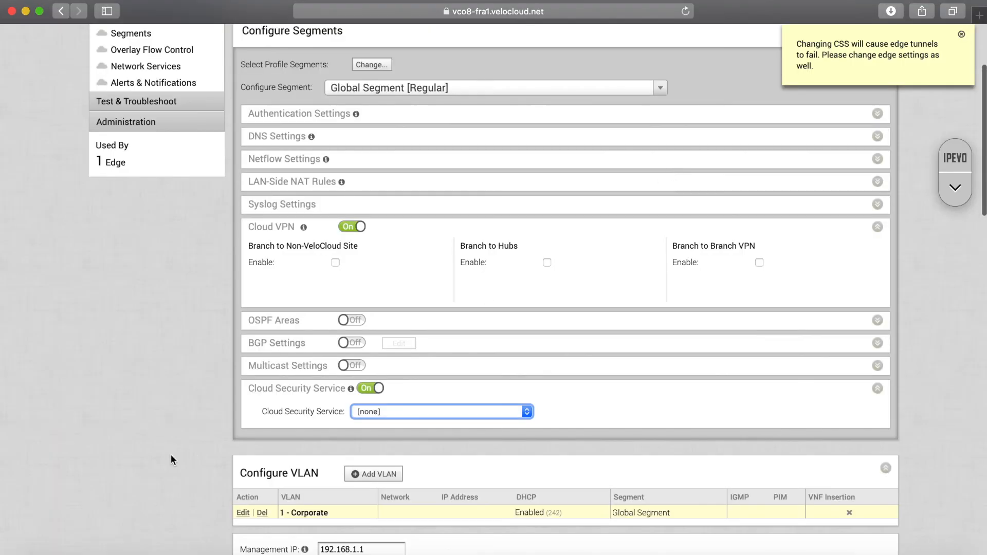
pyautogui.click(371, 388)
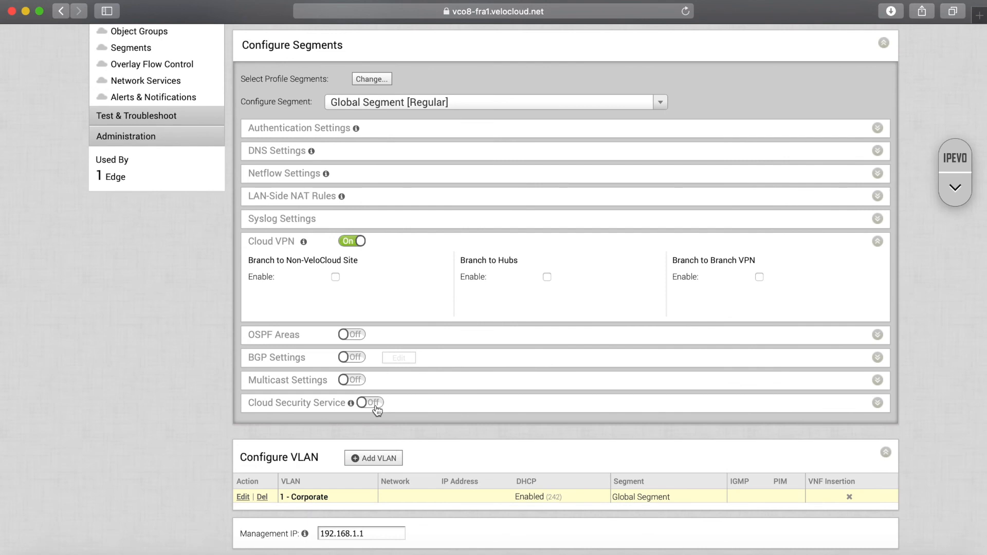
pyautogui.moveTo(222, 447)
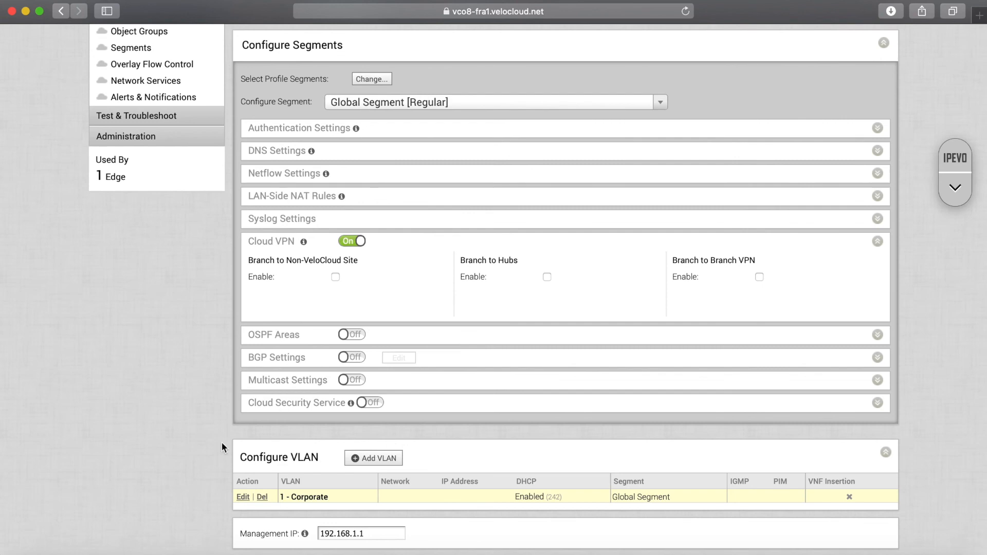
pyautogui.scroll(-3)
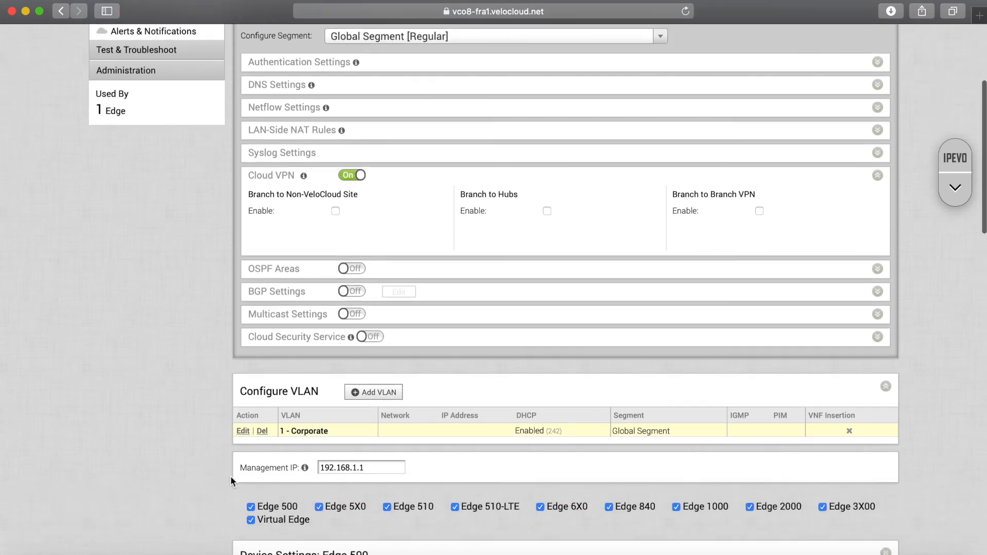
pyautogui.scroll(3)
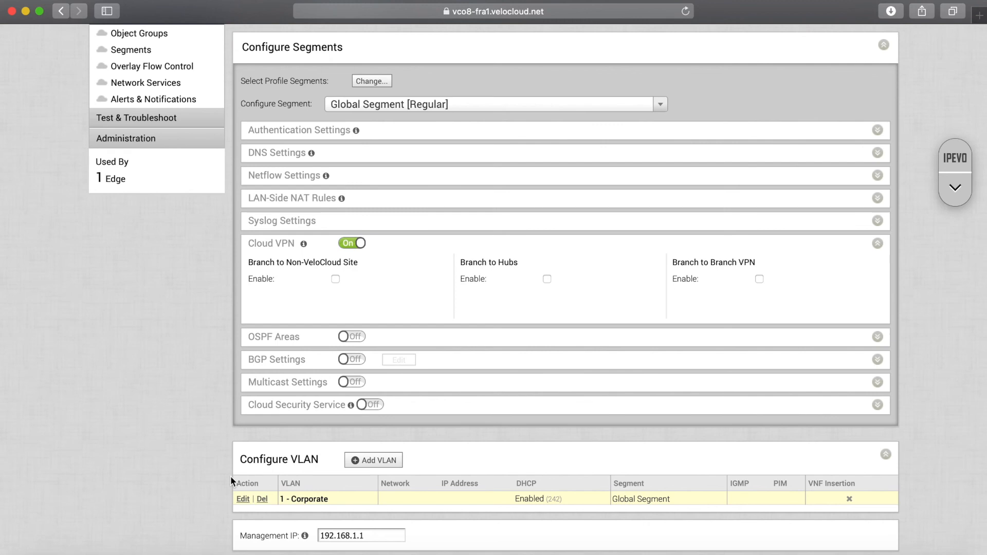
pyautogui.scroll(-3)
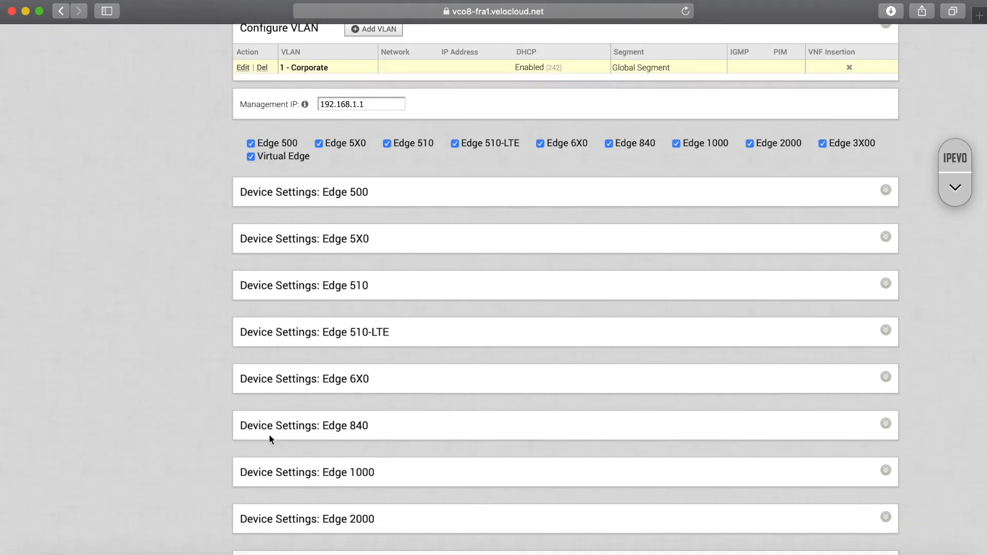